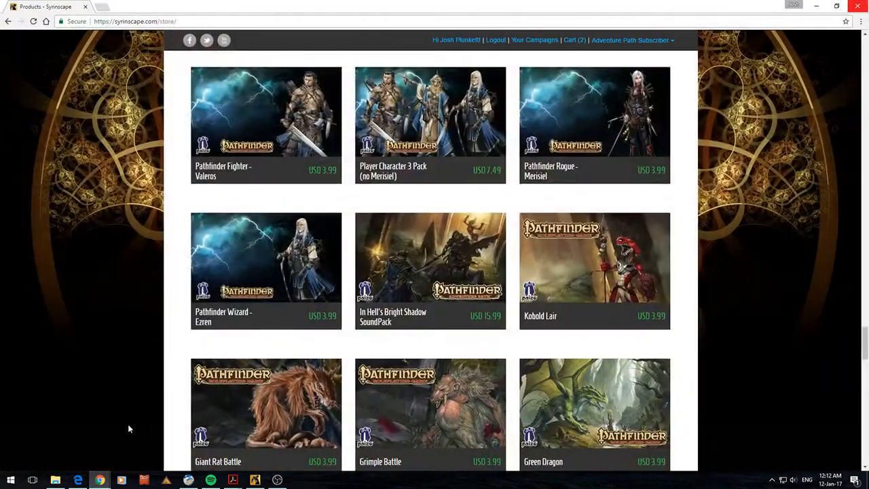
# - Scroll down the Purchased list and preview the Misgivings House soundset
pyautogui.scroll(-3)
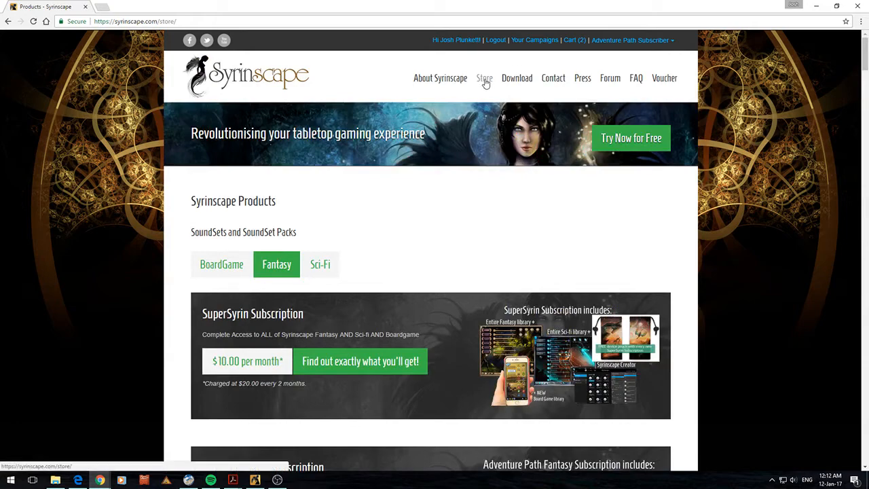
pyautogui.scroll(-3)
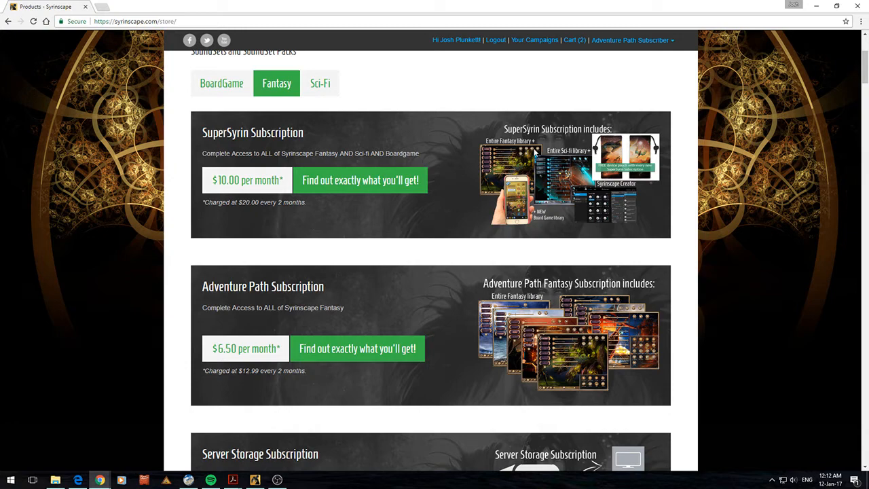
pyautogui.moveTo(403, 337)
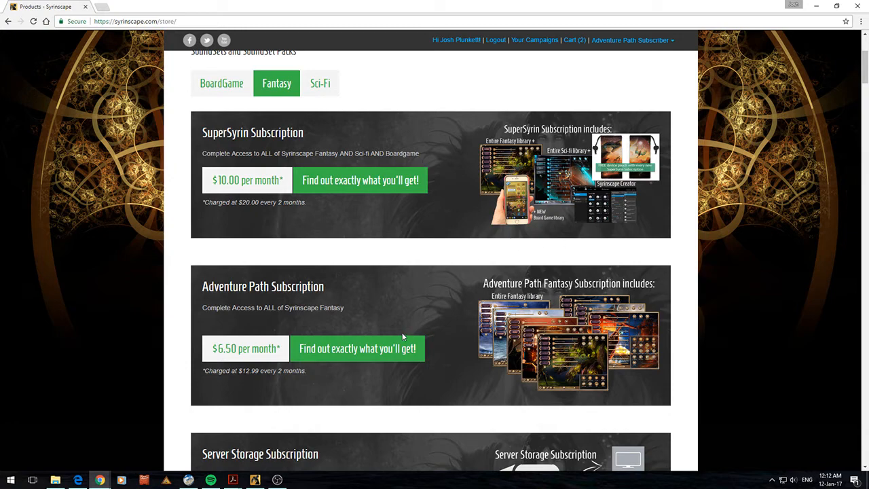
pyautogui.scroll(-3)
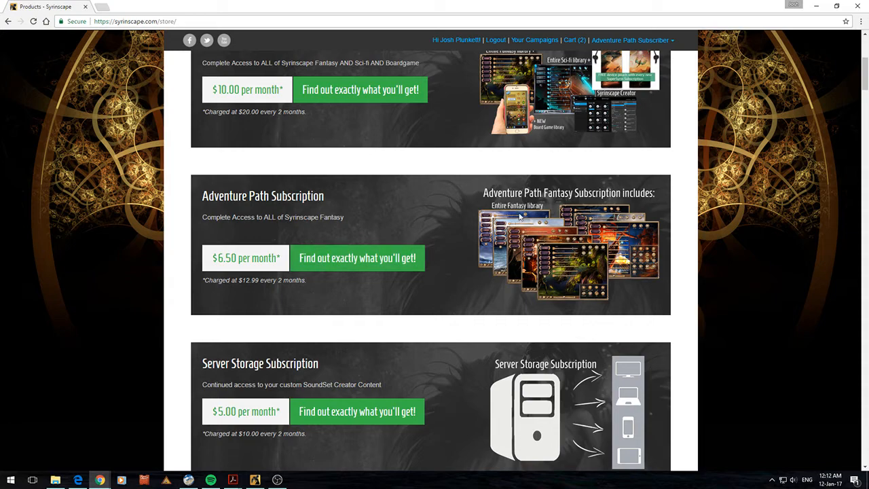
pyautogui.moveTo(297, 185)
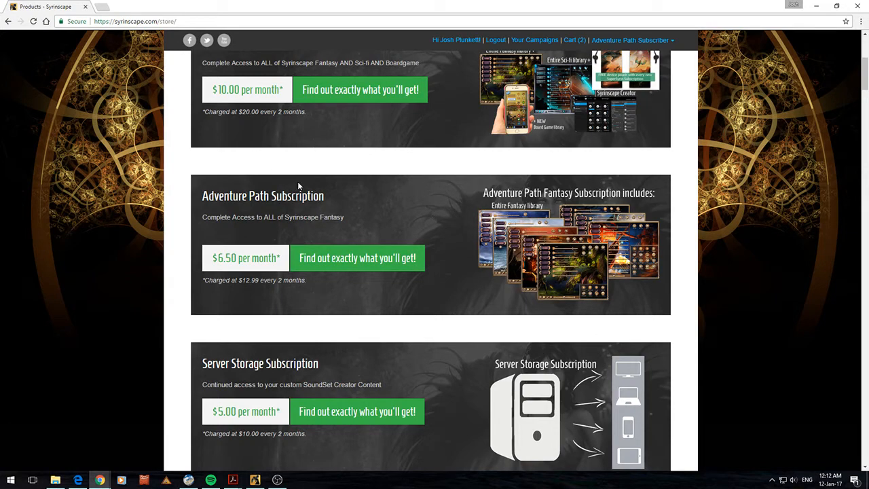
pyautogui.scroll(-3)
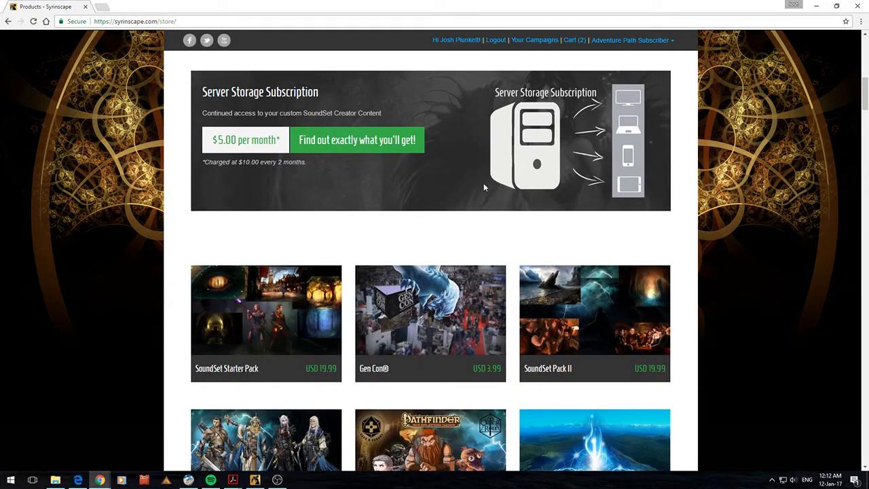
pyautogui.moveTo(442, 138)
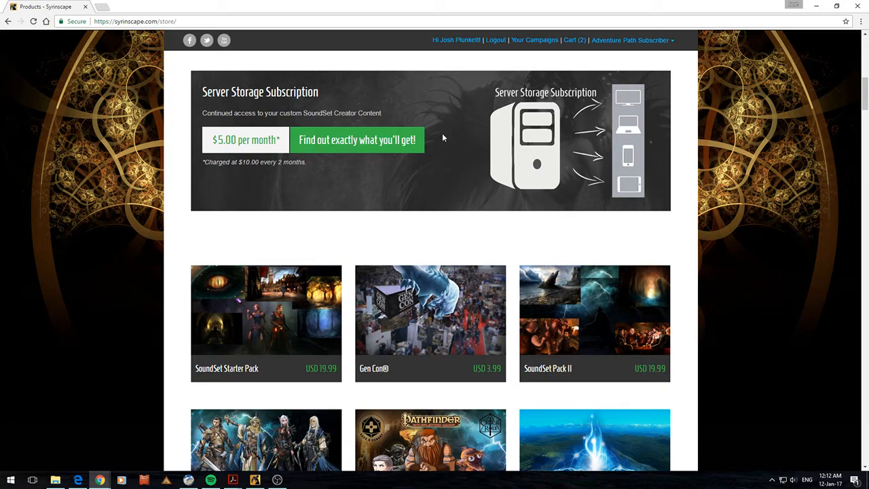
pyautogui.scroll(-3)
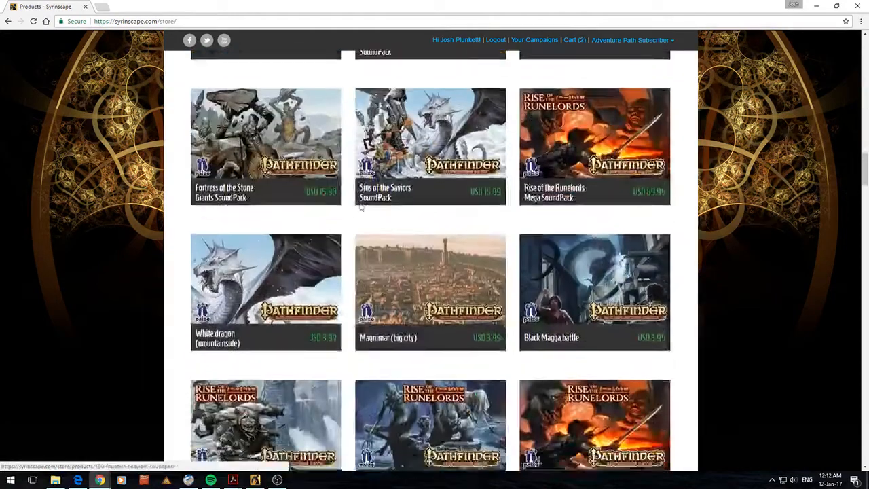
pyautogui.scroll(-3)
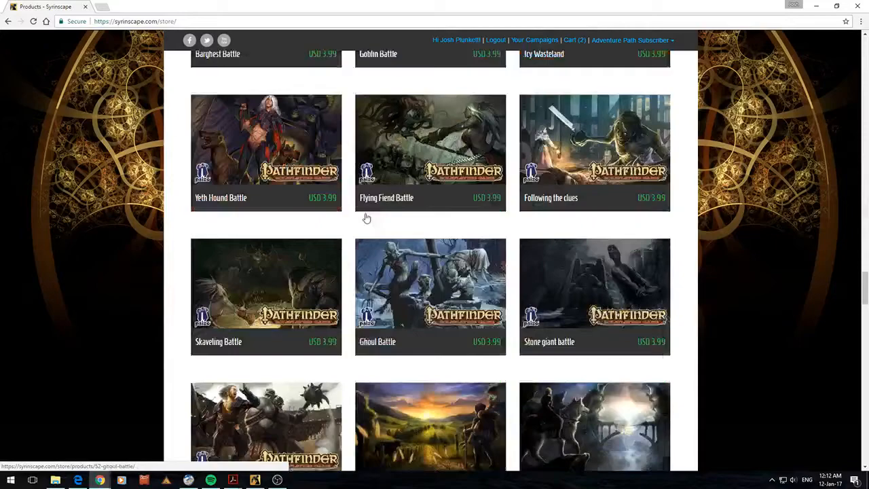
pyautogui.scroll(-3)
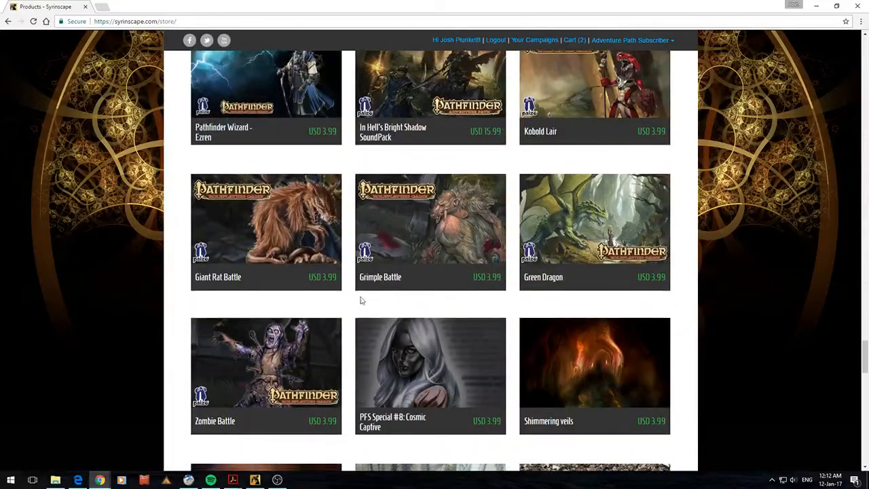
pyautogui.scroll(-3)
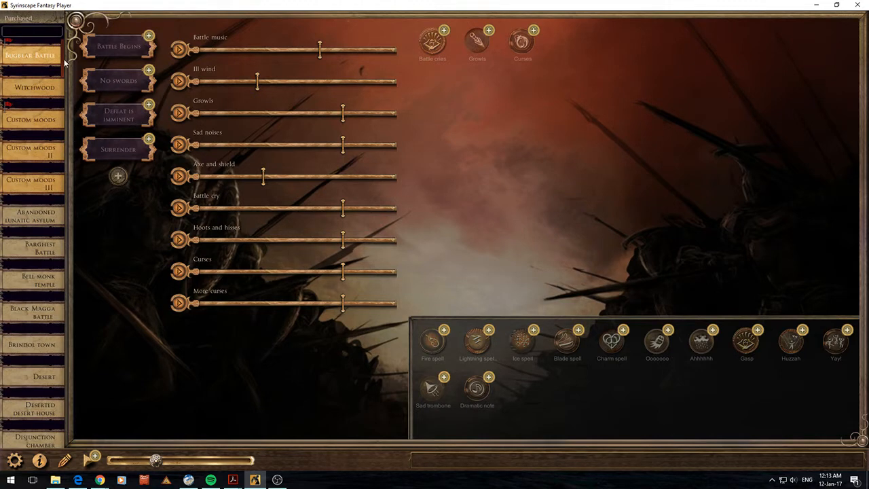
pyautogui.scroll(-3)
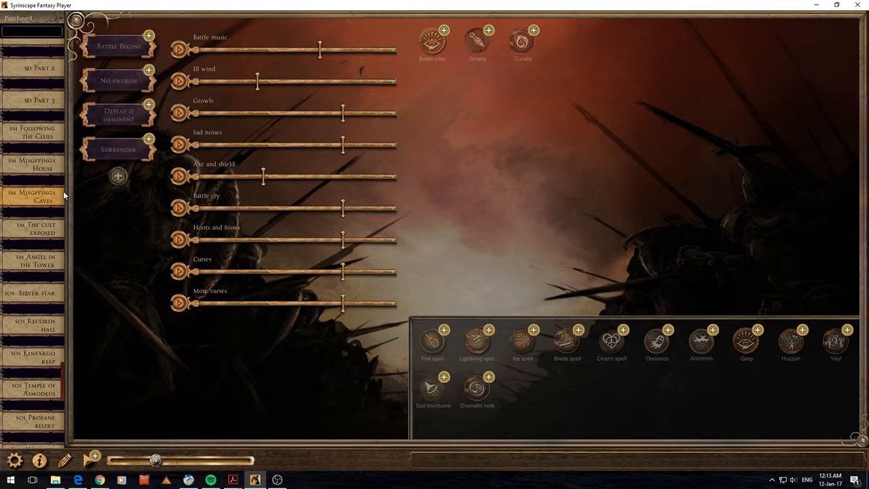
pyautogui.click(34, 228)
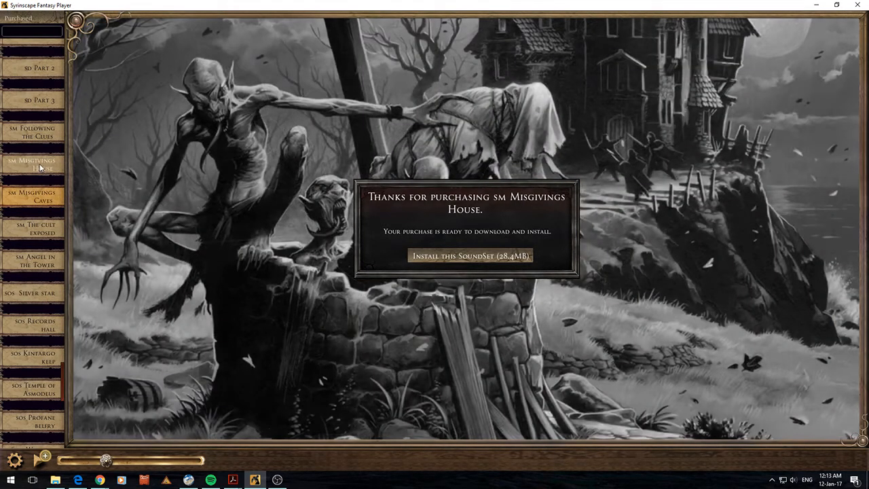
# - Preview Following the Clues, then select and install the MoD Act 1 soundset
pyautogui.click(32, 131)
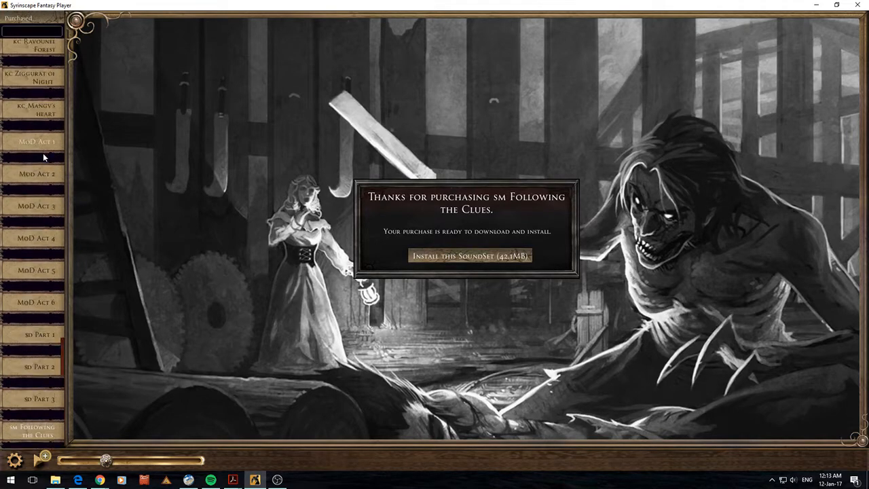
pyautogui.click(36, 141)
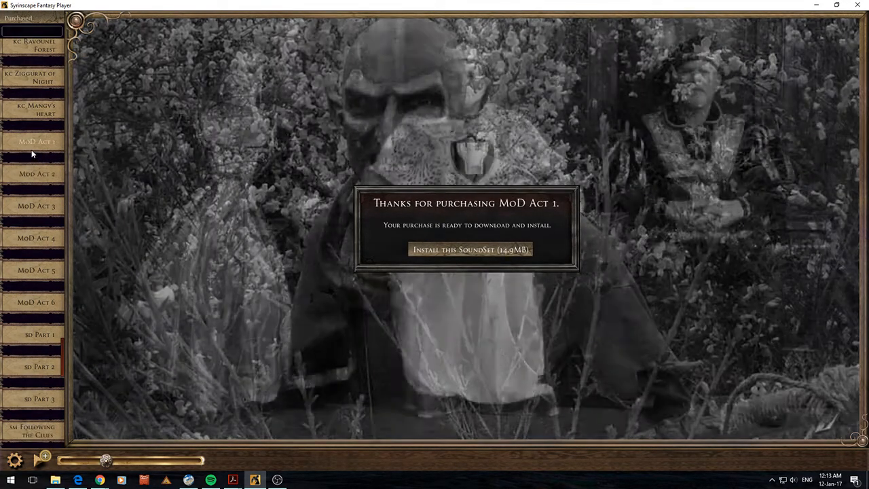
pyautogui.click(469, 249)
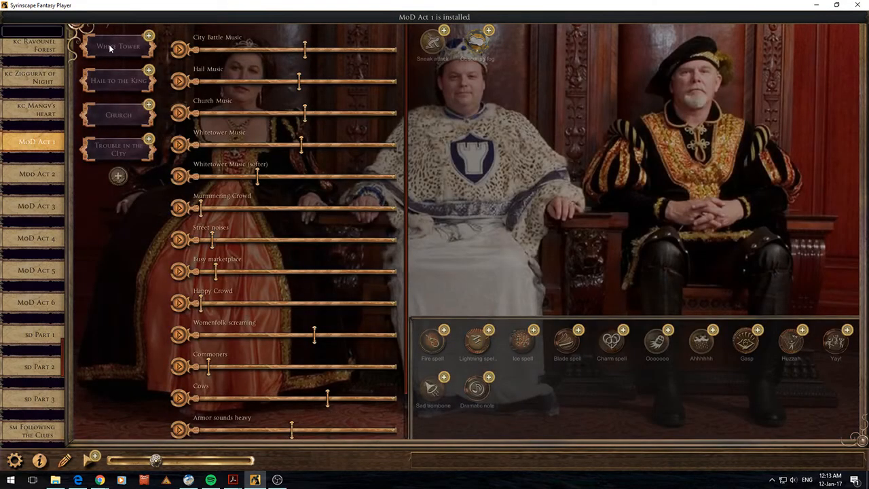
# - Open and close player settings, then fire the Sneak attack one-shot
pyautogui.click(14, 460)
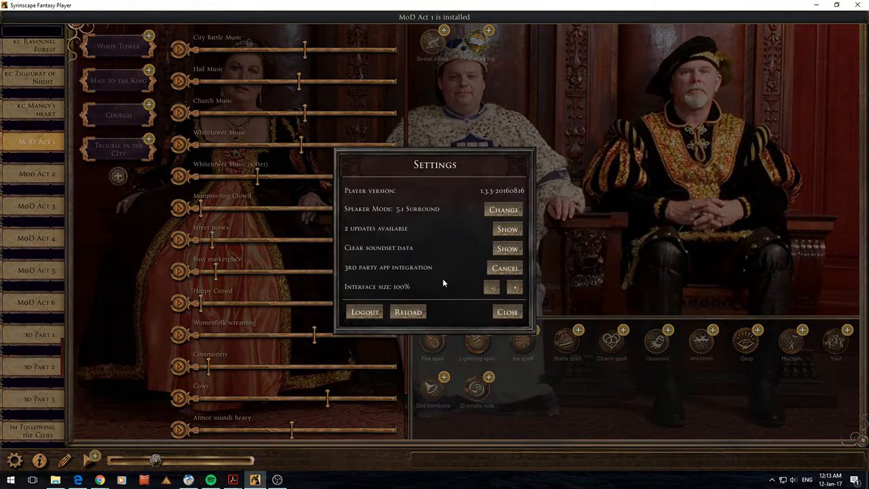
pyautogui.click(505, 268)
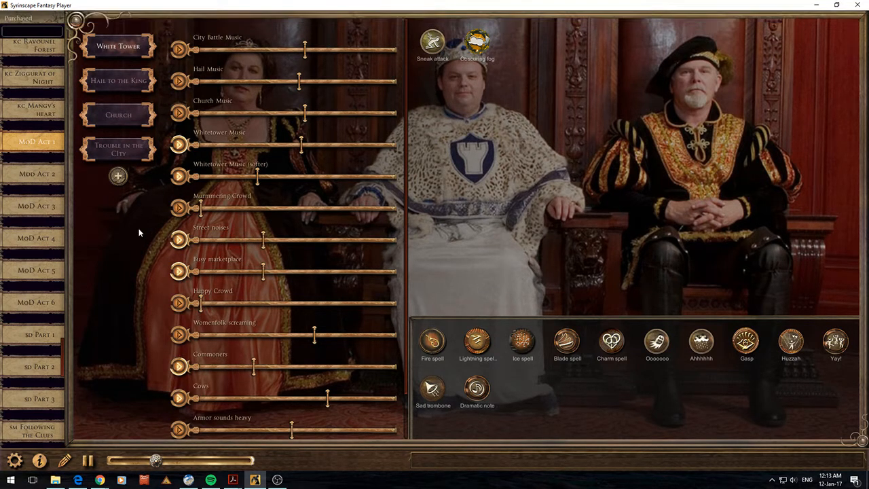
pyautogui.click(432, 42)
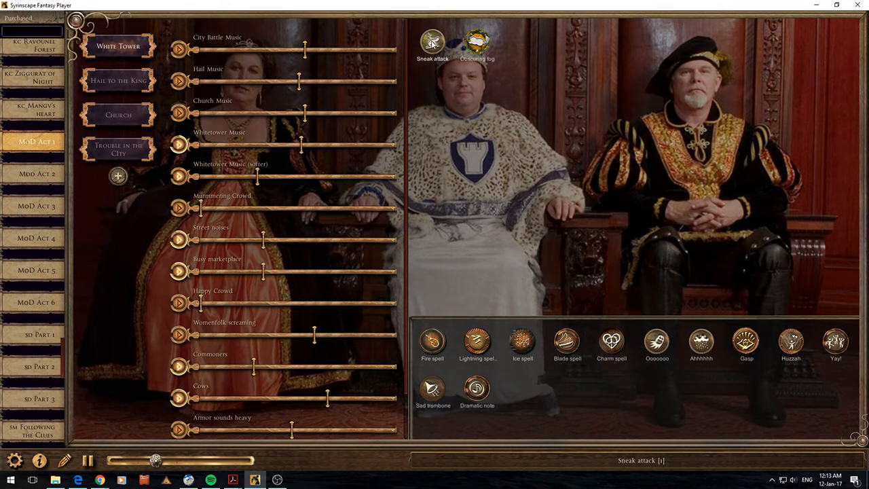
pyautogui.moveTo(448, 179)
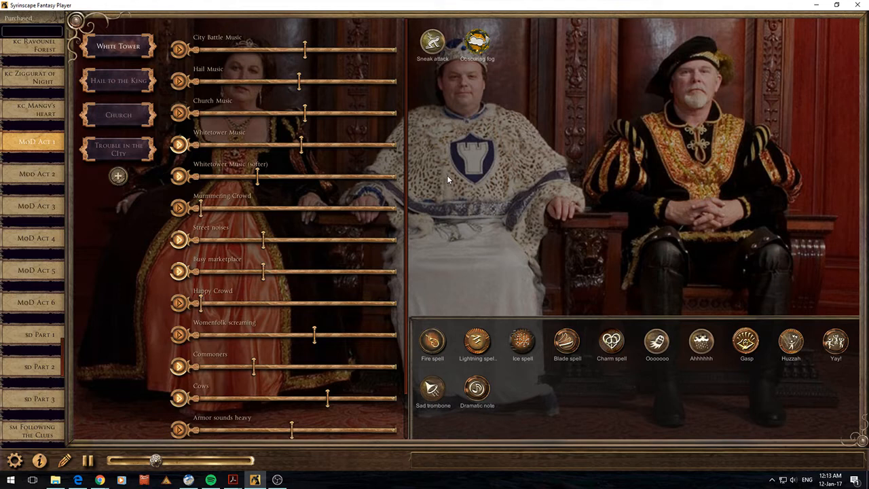
pyautogui.click(476, 42)
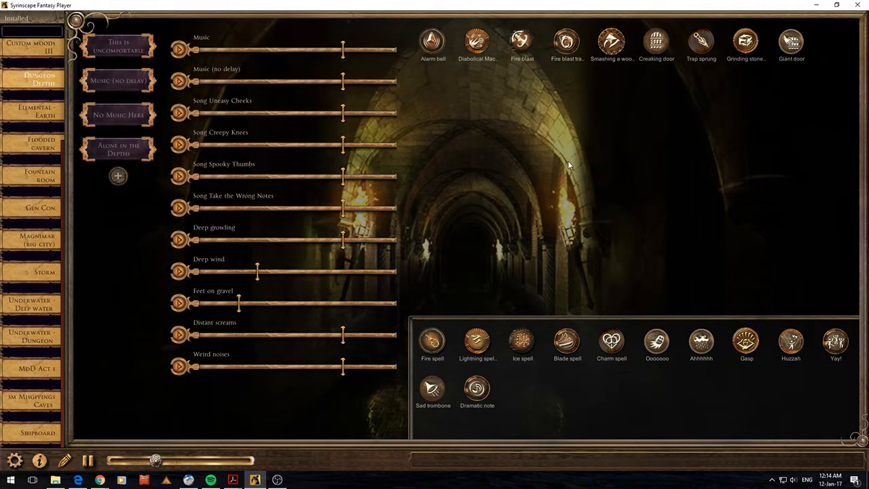
pyautogui.moveTo(577, 151)
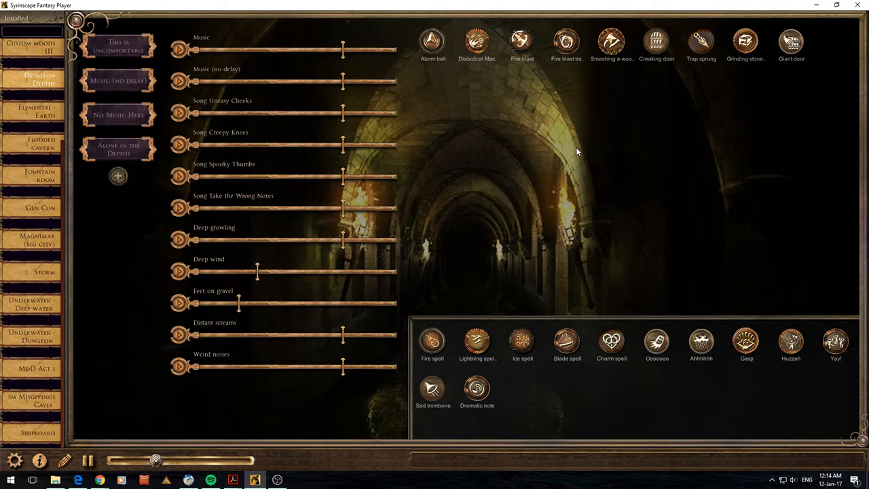
# - Select Dungeon Depths, start the Deep wind sound, and fire the Huzzah one-shot
pyautogui.click(656, 40)
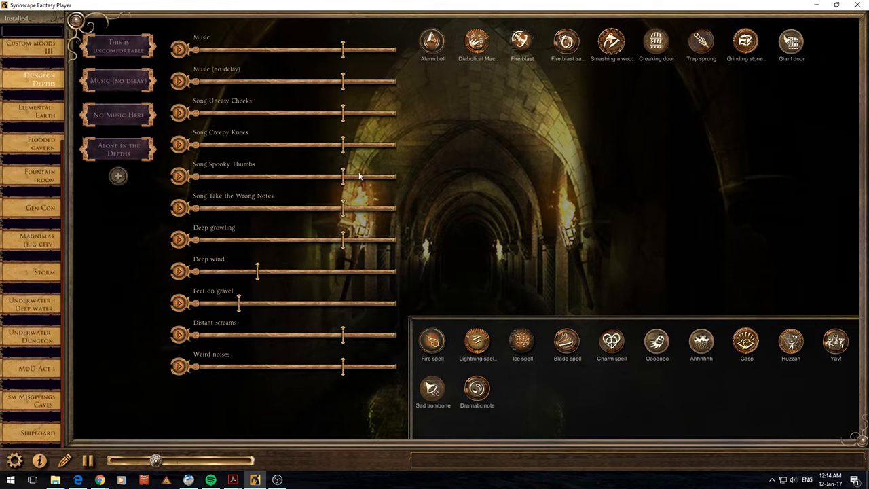
pyautogui.moveTo(263, 283)
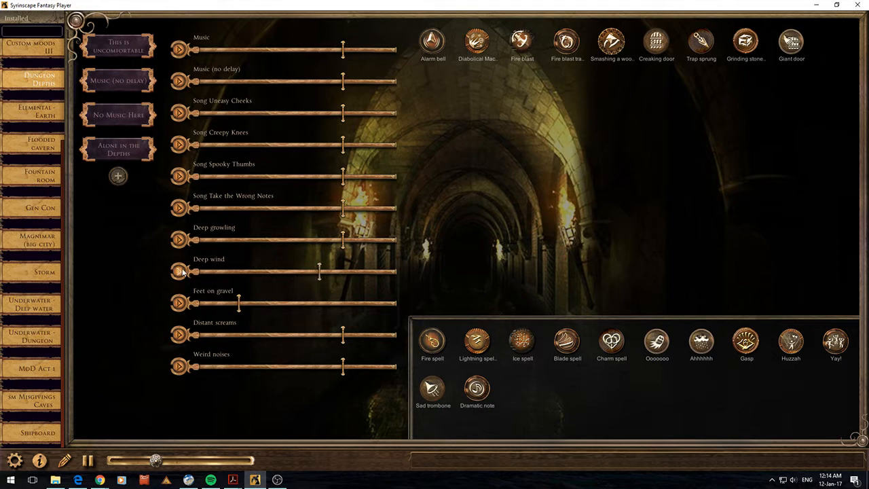
pyautogui.click(179, 271)
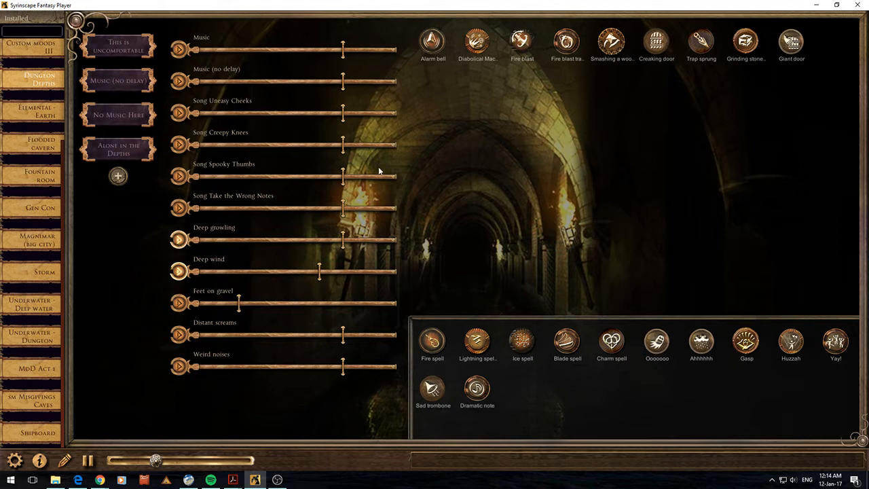
pyautogui.moveTo(476, 388)
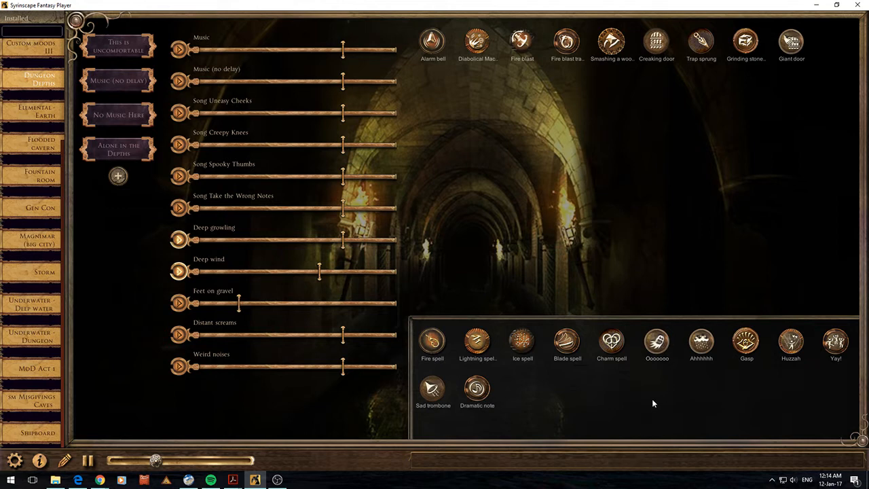
pyautogui.click(835, 341)
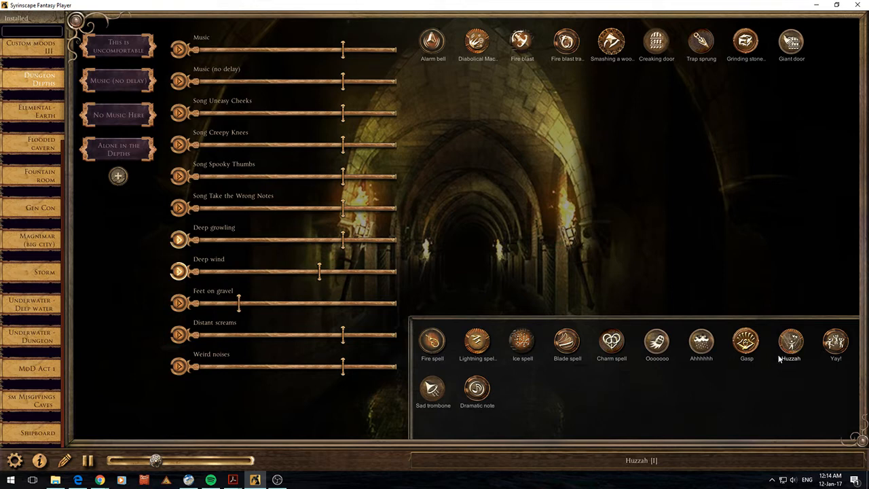
pyautogui.moveTo(610, 369)
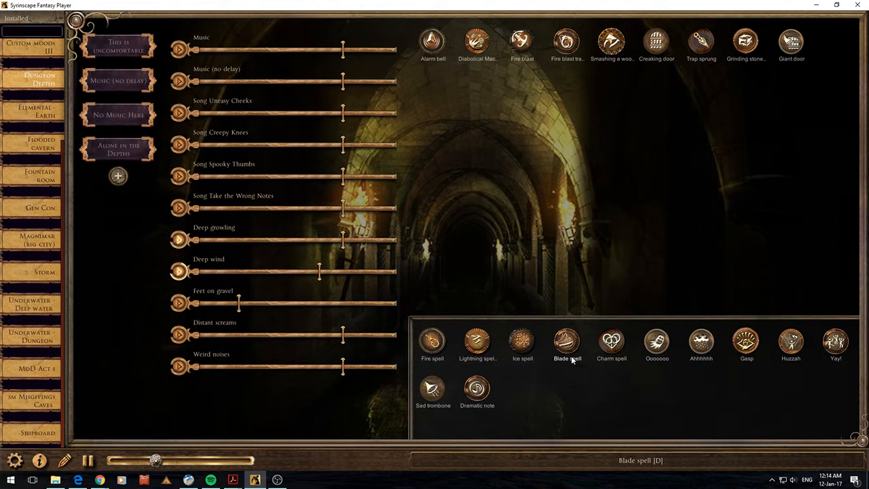
pyautogui.moveTo(843, 394)
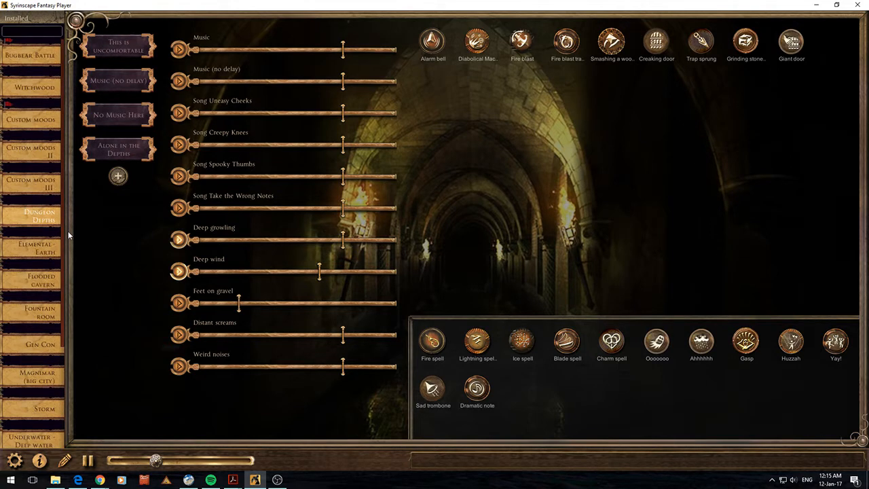
# - Scroll the soundset list to reach the battle soundset
pyautogui.scroll(-3)
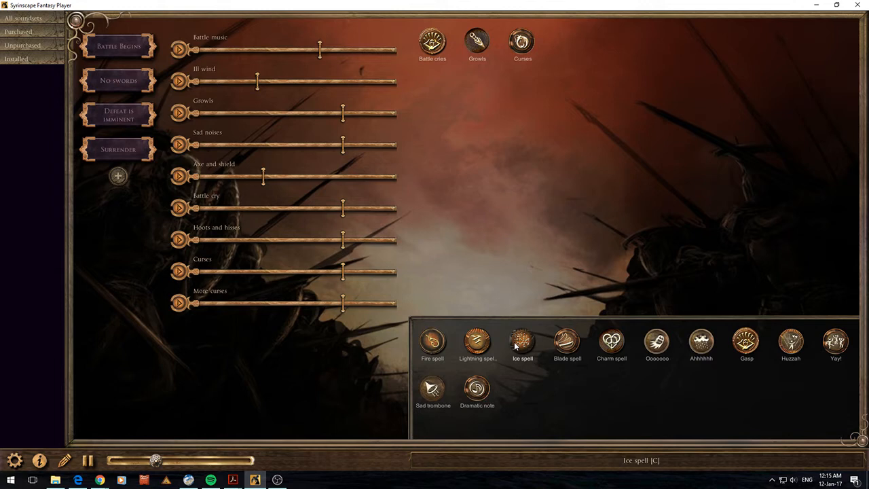
pyautogui.moveTo(596, 159)
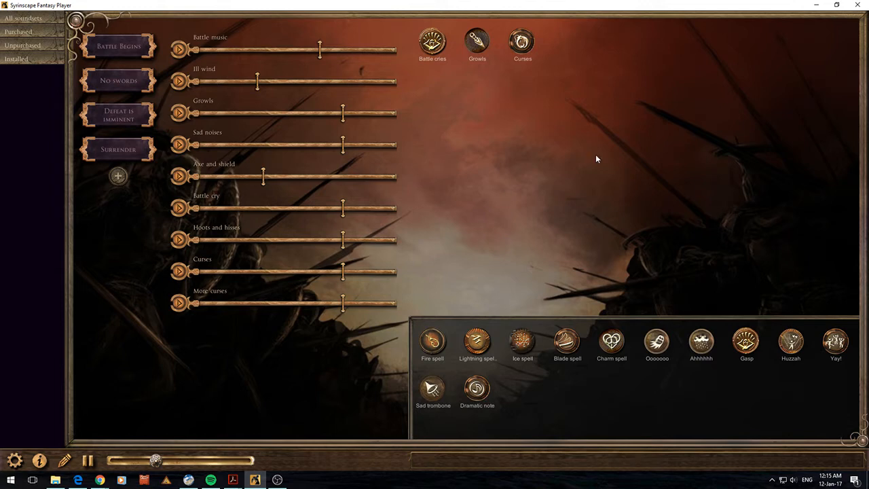
pyautogui.moveTo(519, 149)
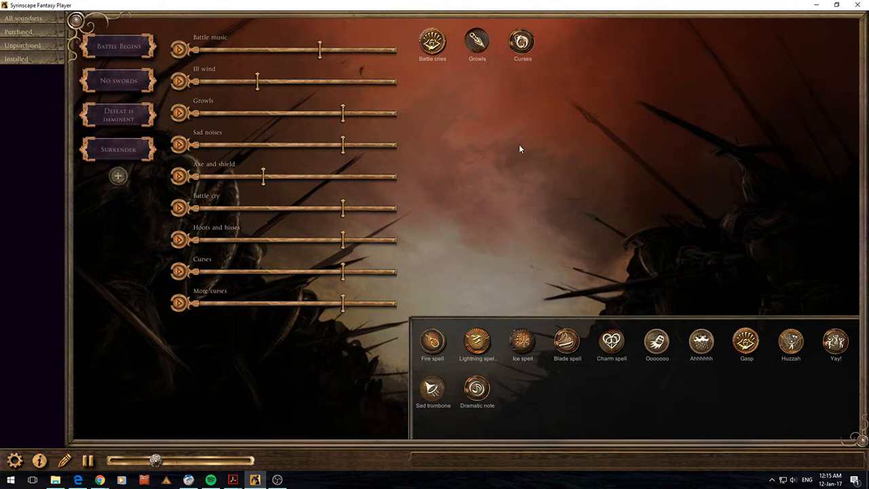
pyautogui.moveTo(209, 368)
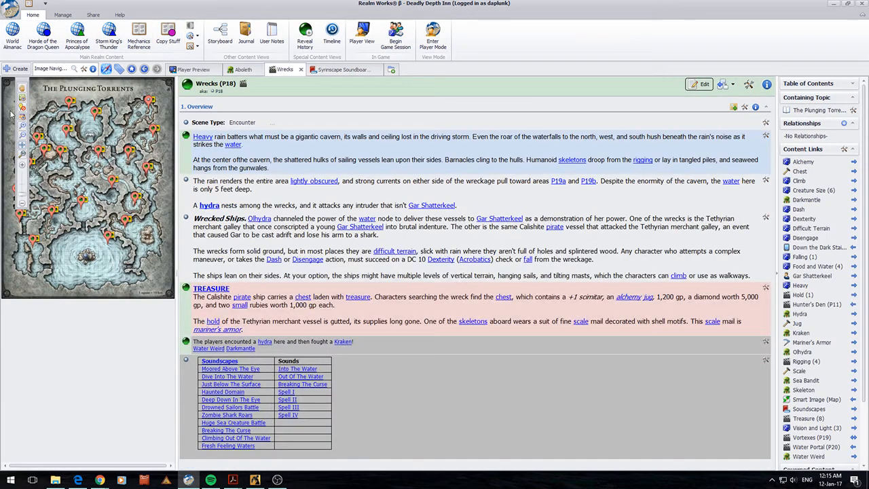
pyautogui.moveTo(97, 192)
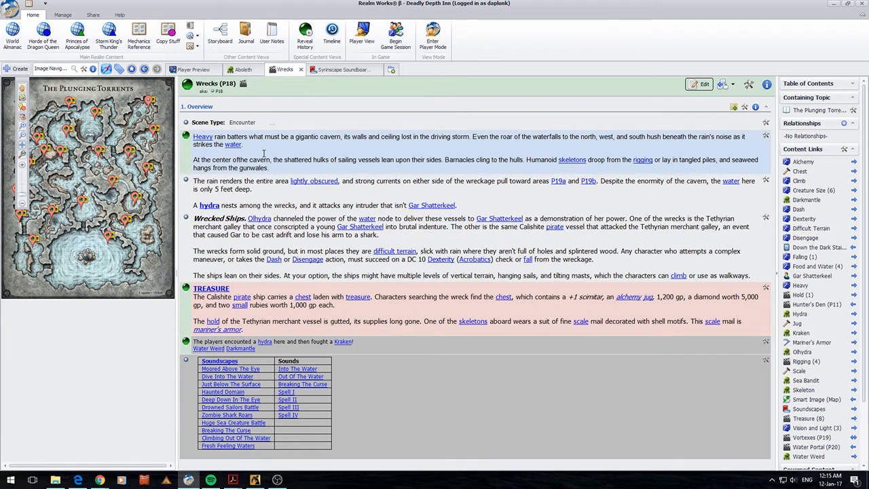
pyautogui.moveTo(311, 218)
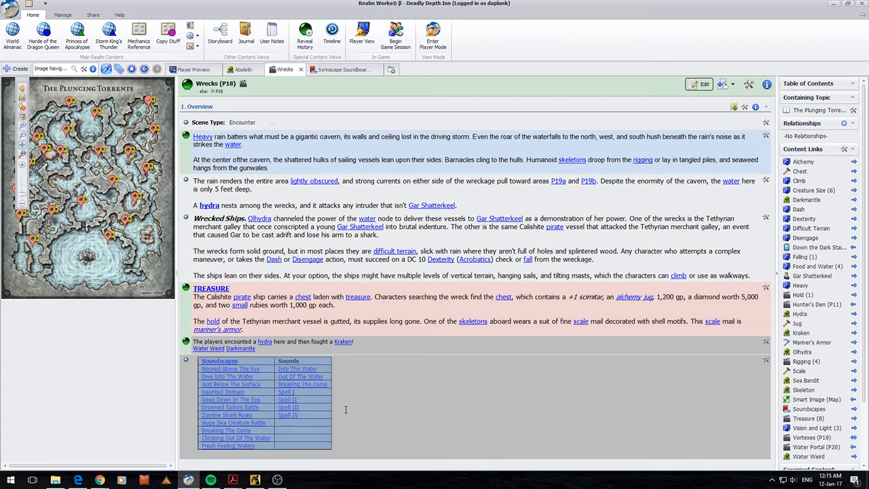
pyautogui.moveTo(456, 365)
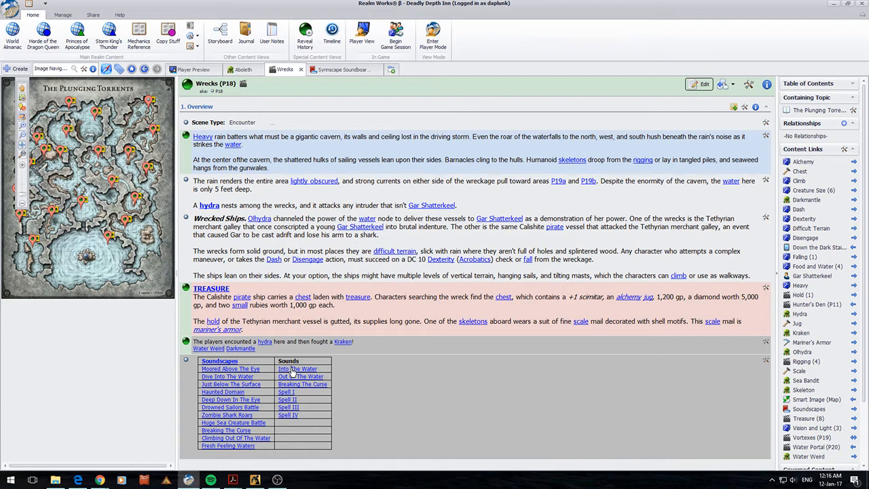
pyautogui.moveTo(135, 139)
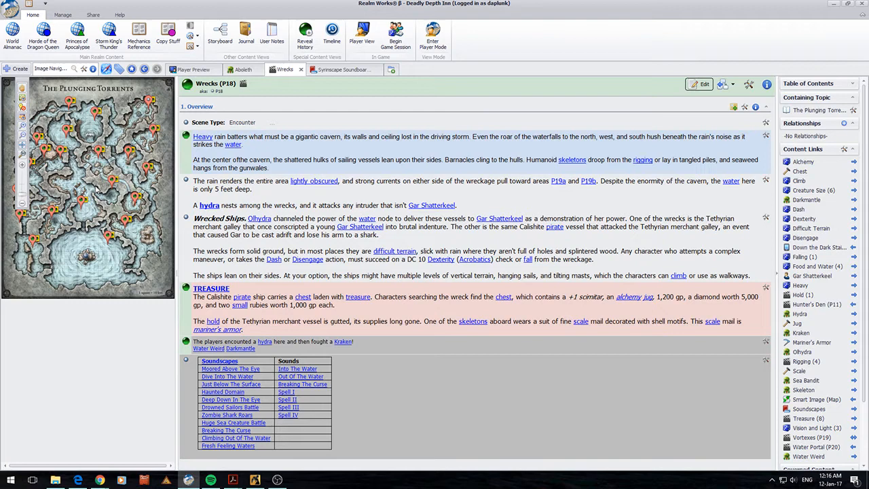
pyautogui.moveTo(302, 324)
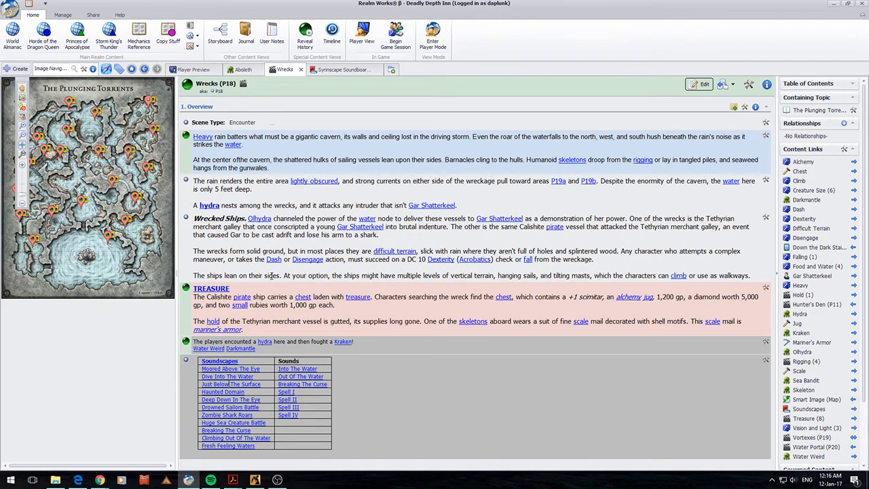
pyautogui.moveTo(343, 69)
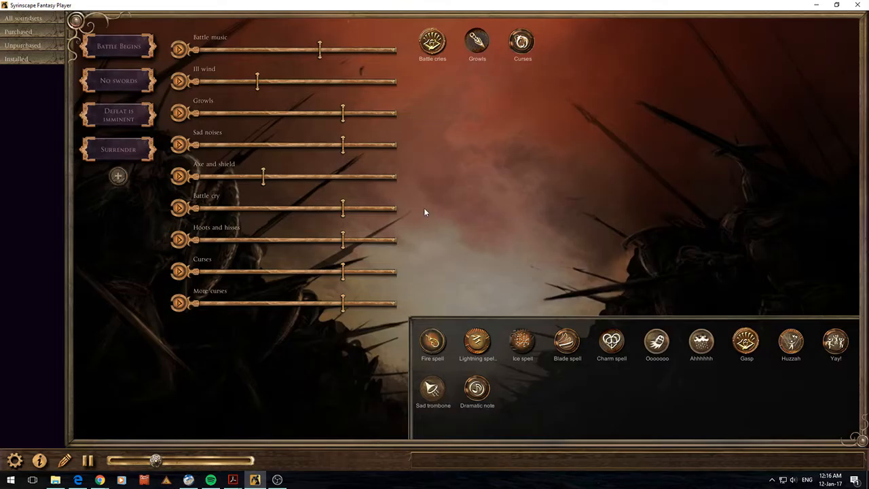
pyautogui.moveTo(360, 176)
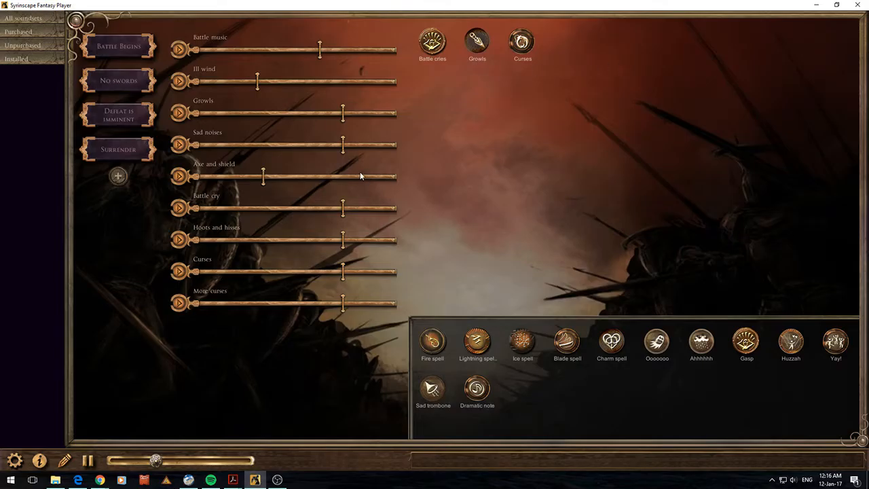
pyautogui.moveTo(325, 125)
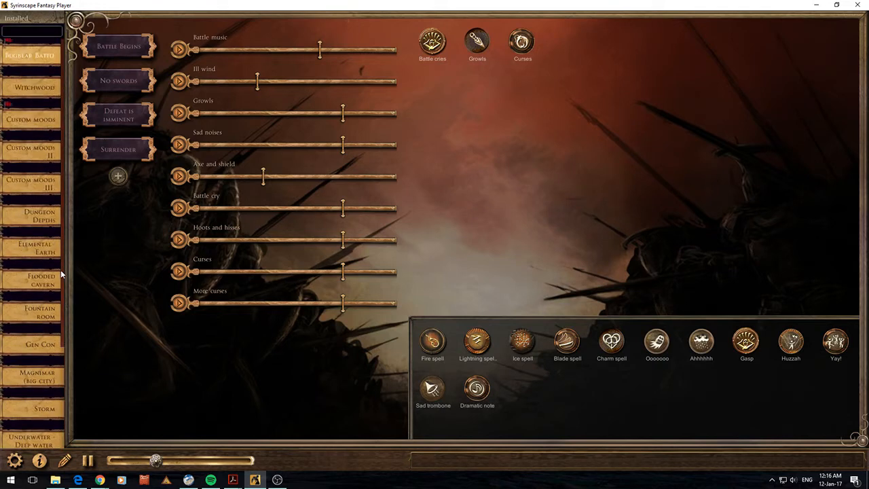
# - Scroll the Installed list and open the Gen Con soundset
pyautogui.scroll(-3)
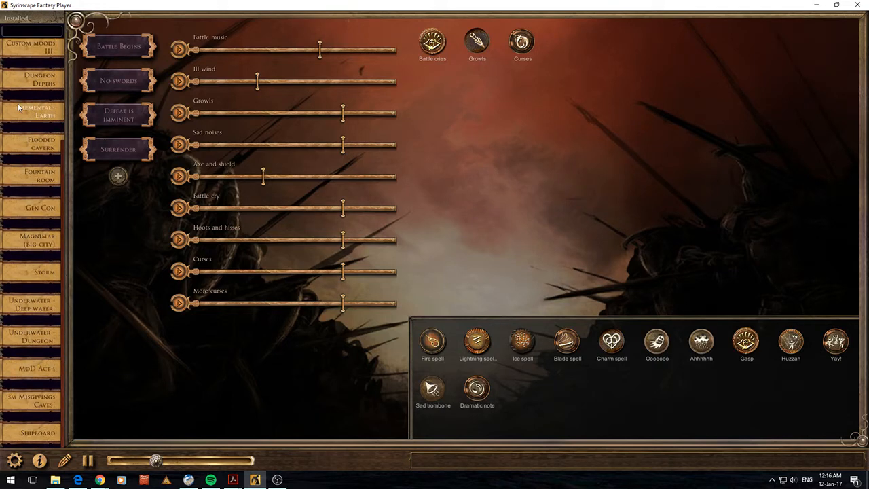
pyautogui.click(40, 208)
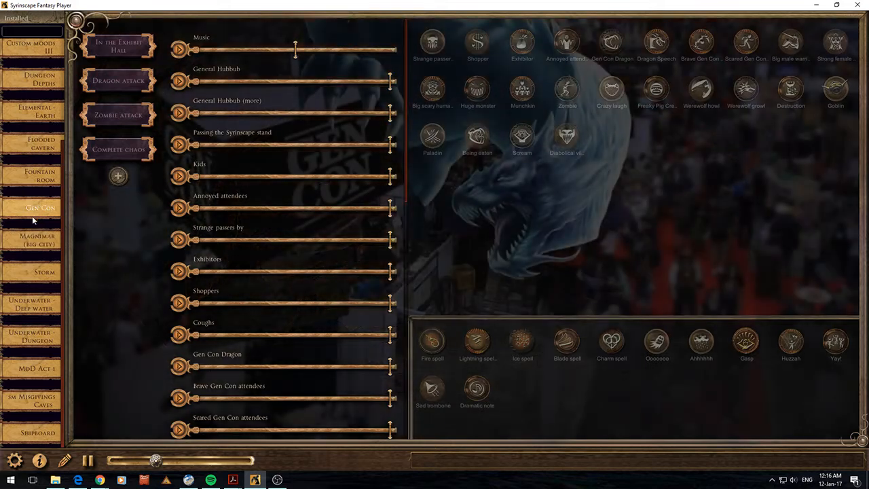
pyautogui.moveTo(122, 149)
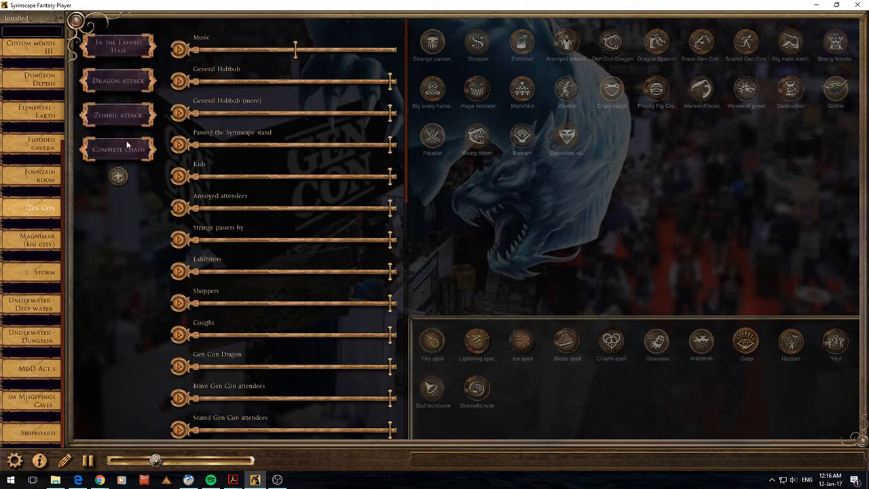
pyautogui.moveTo(429, 45)
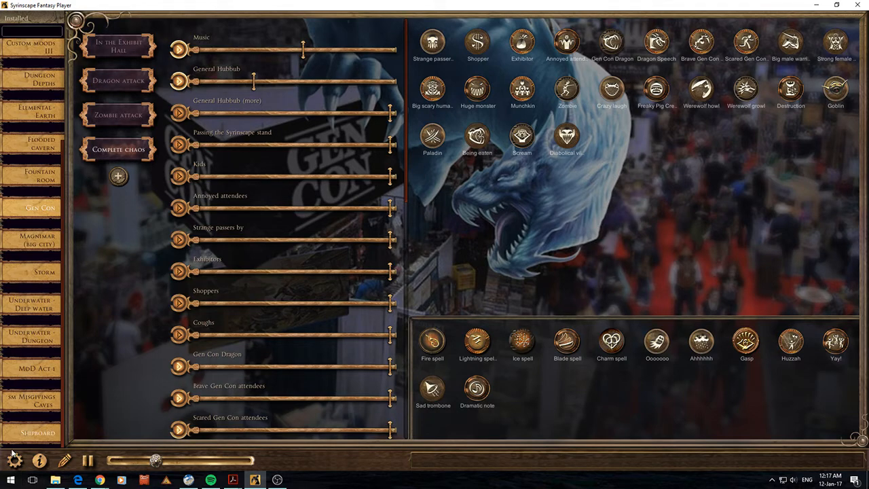
# - Enable 3rd party app integration in Settings and copy the Complete chaos mood link
pyautogui.click(14, 460)
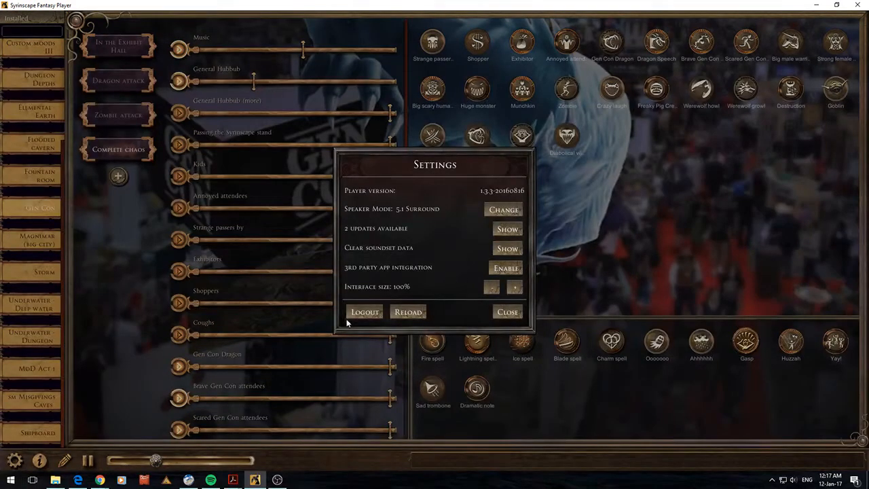
pyautogui.click(407, 312)
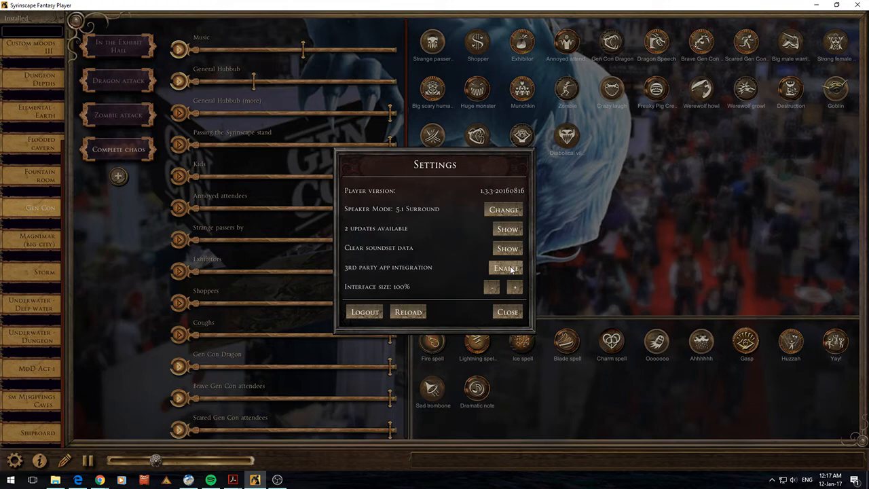
pyautogui.click(505, 267)
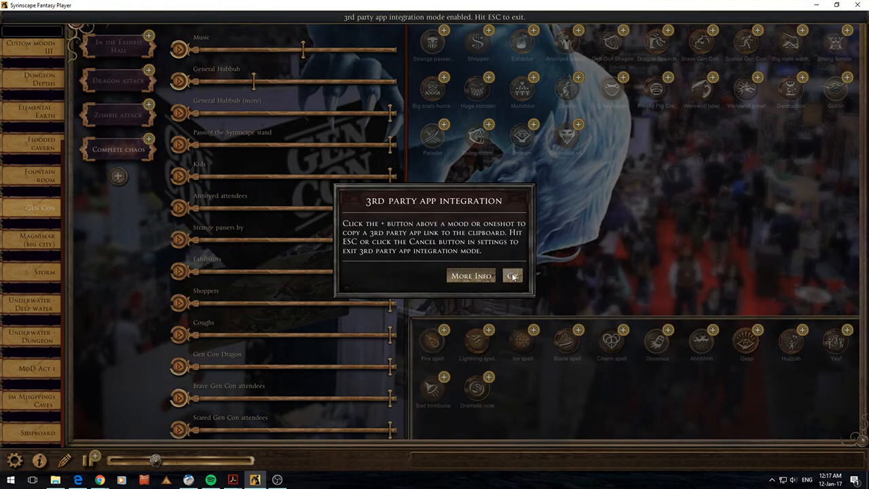
pyautogui.click(512, 276)
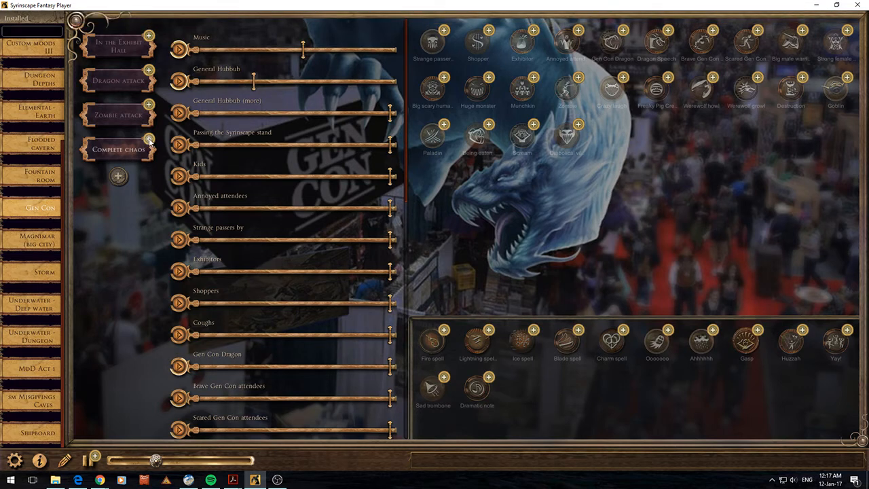
pyautogui.click(148, 139)
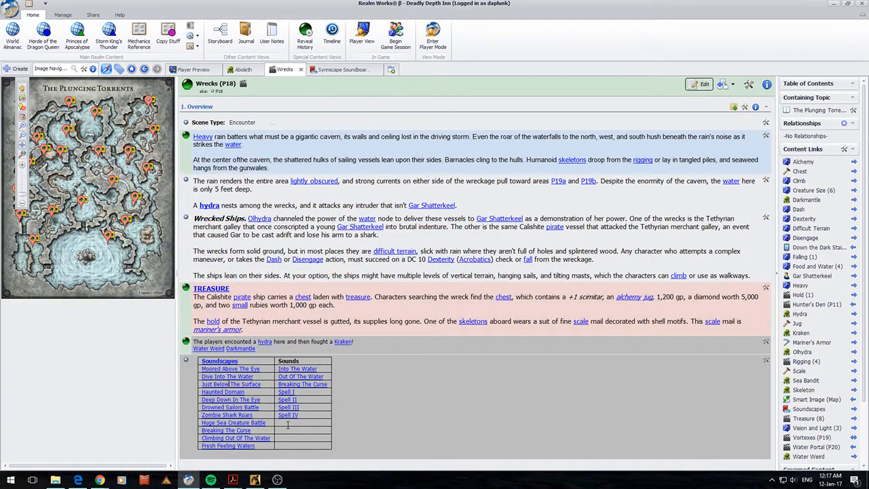
pyautogui.moveTo(362, 448)
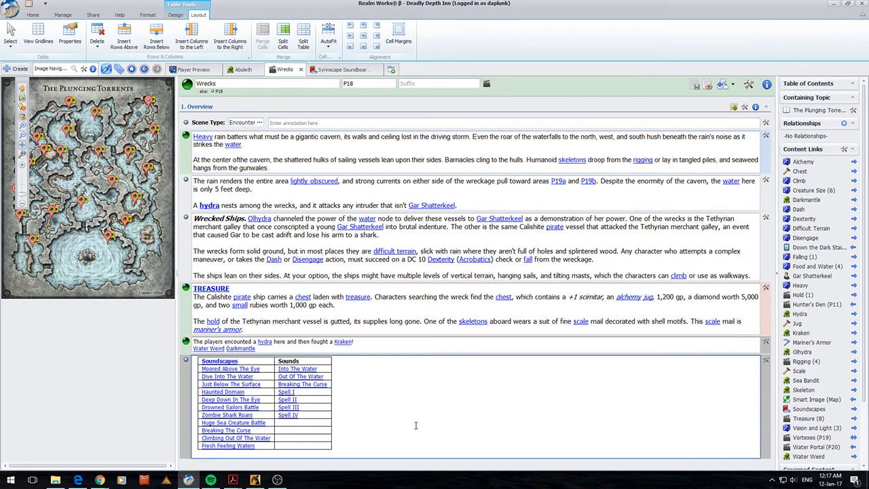
# - Add a 'Complete Chaos' hyperlink to the Wrecks Sounds table and save the article
pyautogui.write('Complete Chaos')
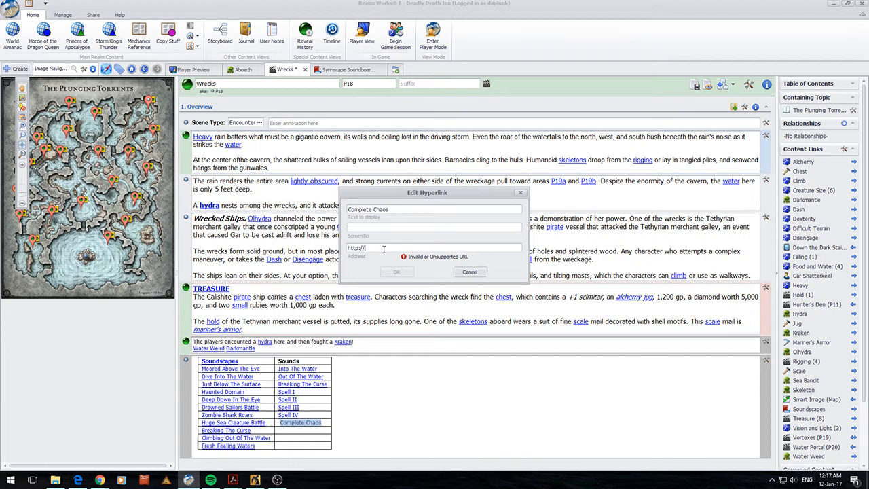
pyautogui.click(469, 272)
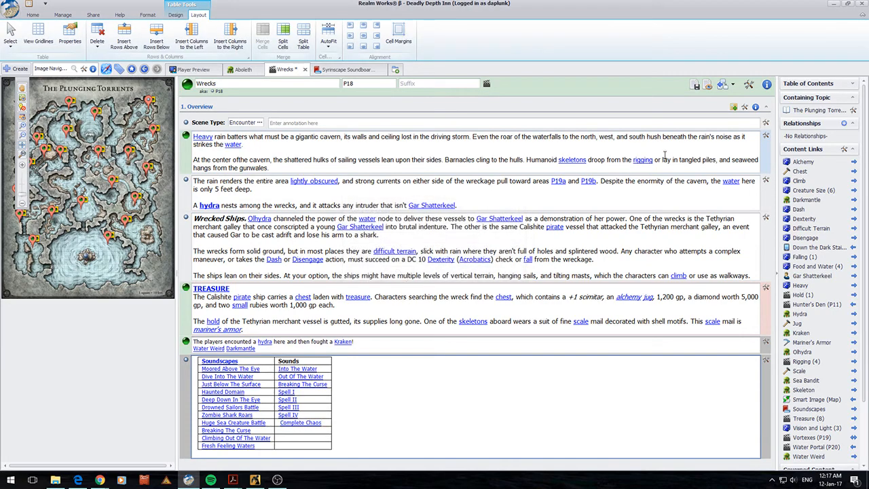
pyautogui.click(707, 83)
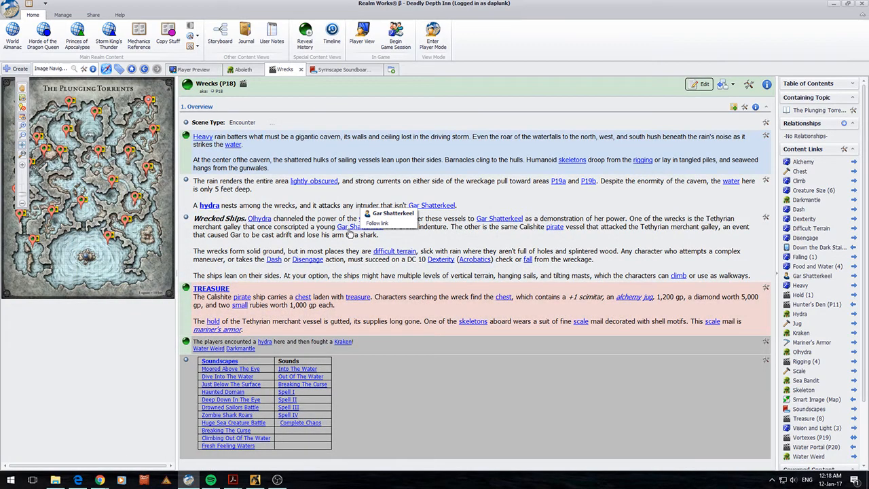
pyautogui.moveTo(296, 380)
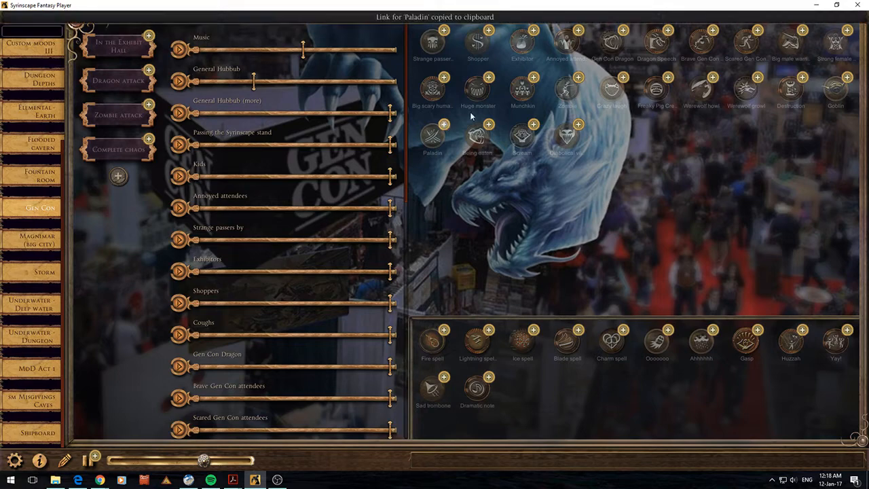
# - Copy the Huge monster and Zombie one-shot links
pyautogui.click(488, 77)
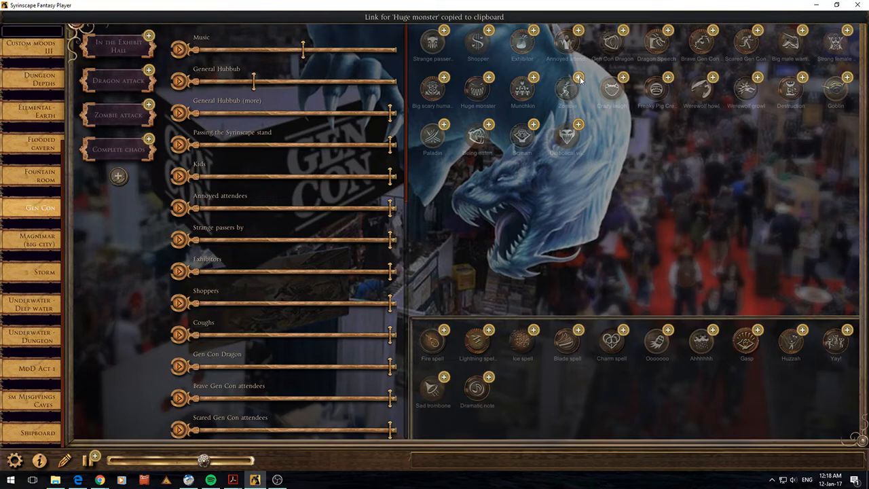
pyautogui.click(578, 78)
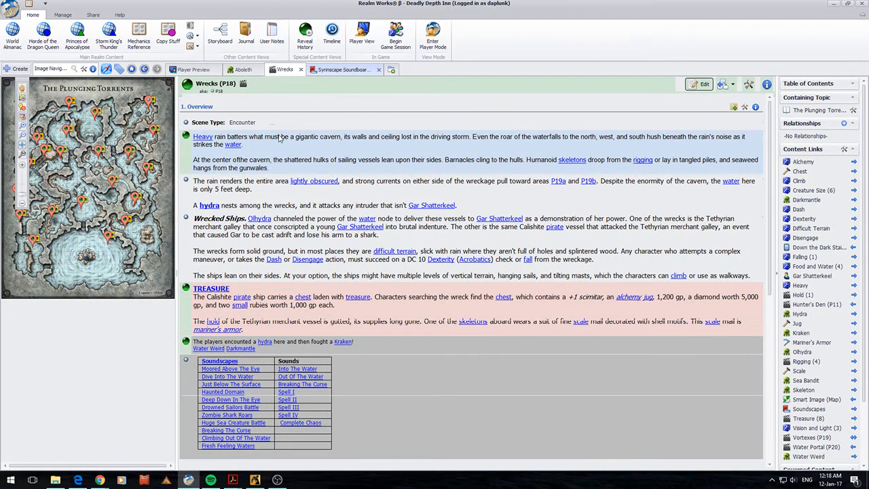
pyautogui.click(343, 68)
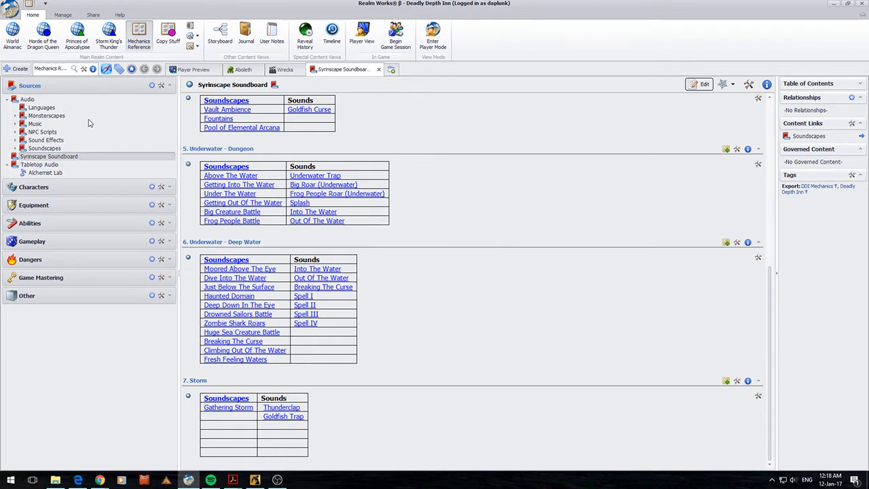
pyautogui.scroll(3)
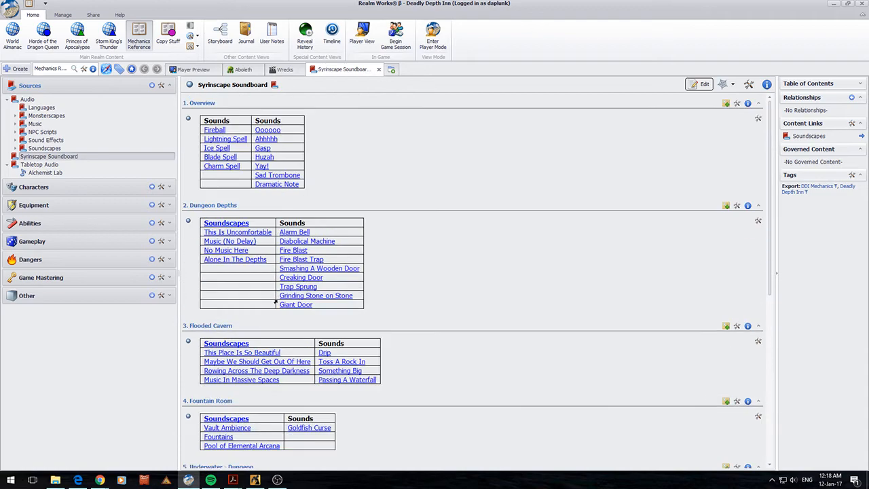
pyautogui.moveTo(270, 279)
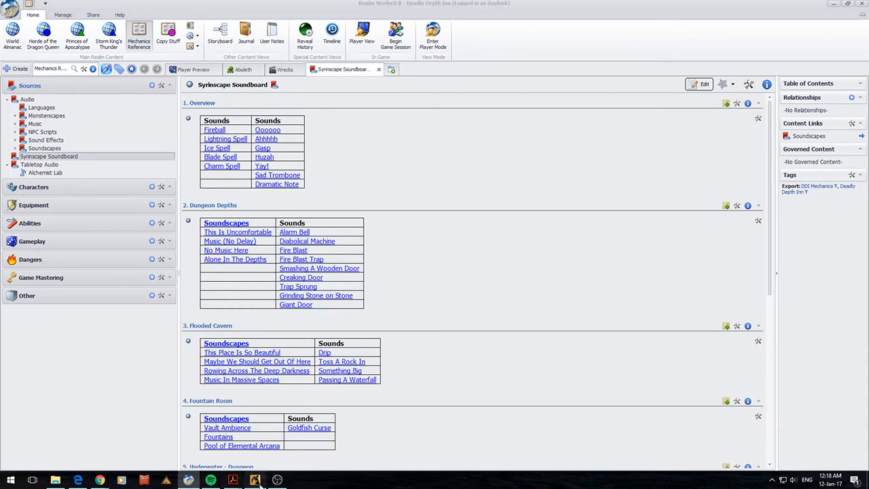
pyautogui.click(255, 480)
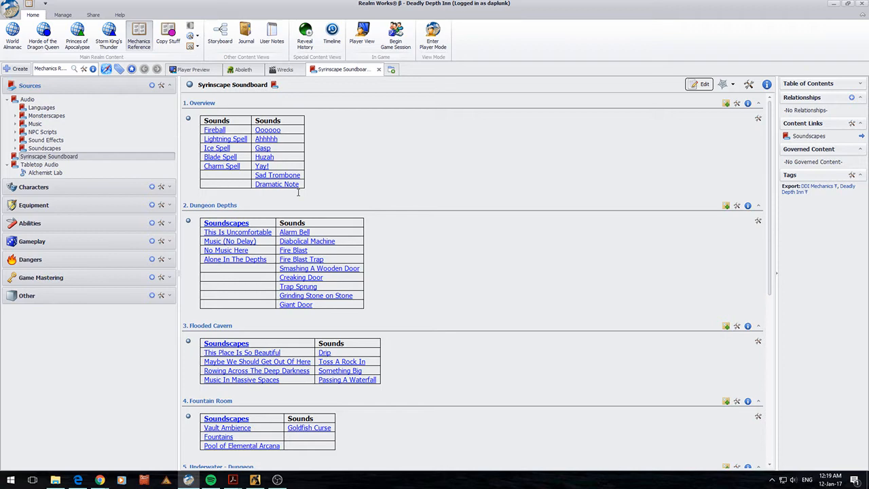
pyautogui.click(284, 69)
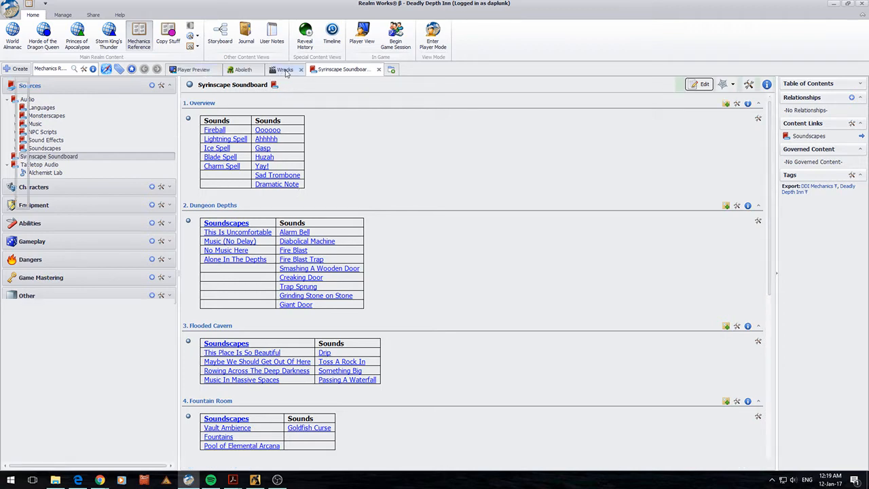
pyautogui.click(284, 68)
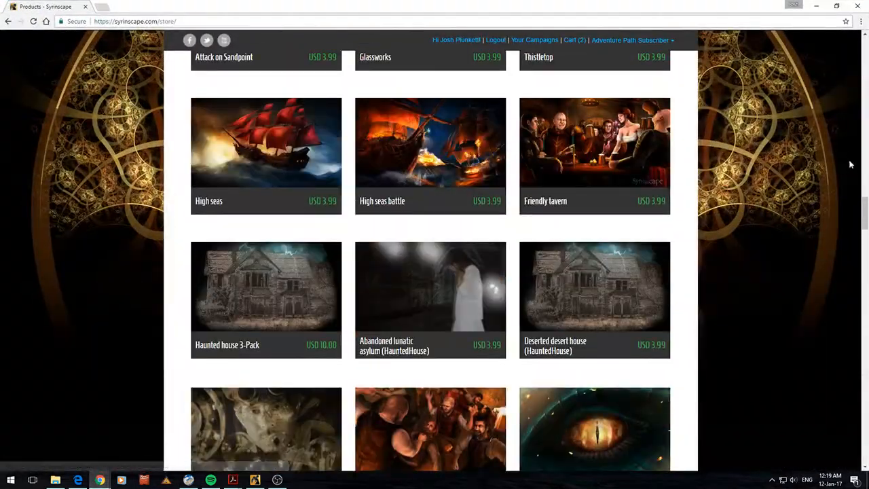
# - Scroll up the Syrinscape store page
pyautogui.scroll(3)
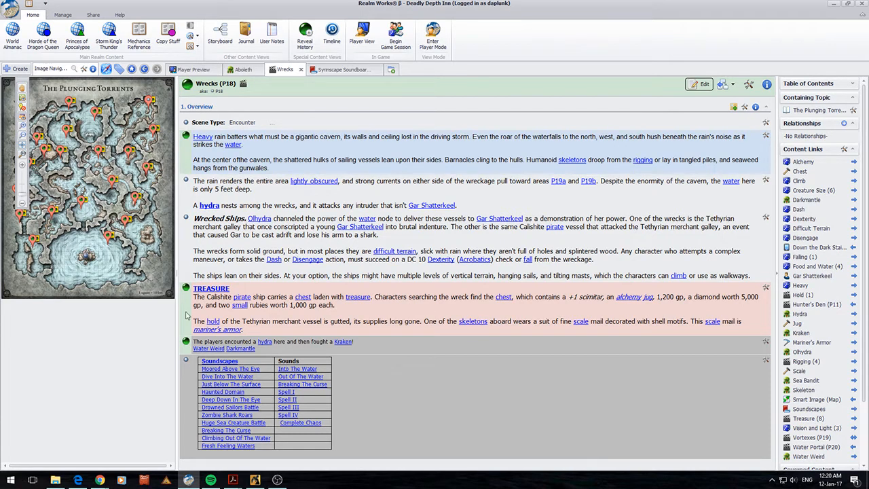
pyautogui.moveTo(493, 382)
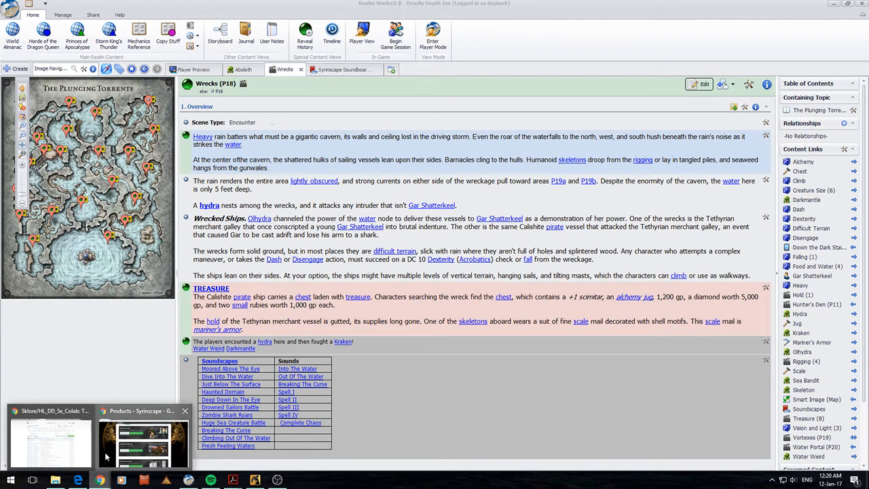
pyautogui.click(142, 441)
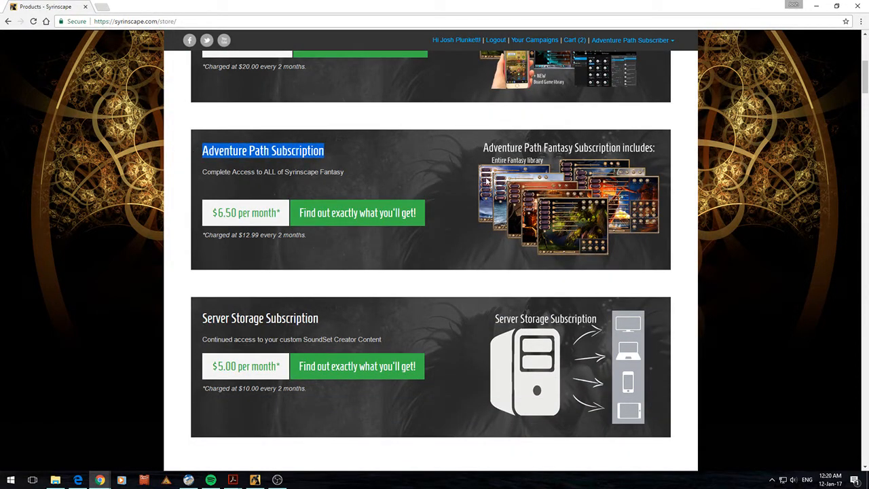
pyautogui.scroll(-3)
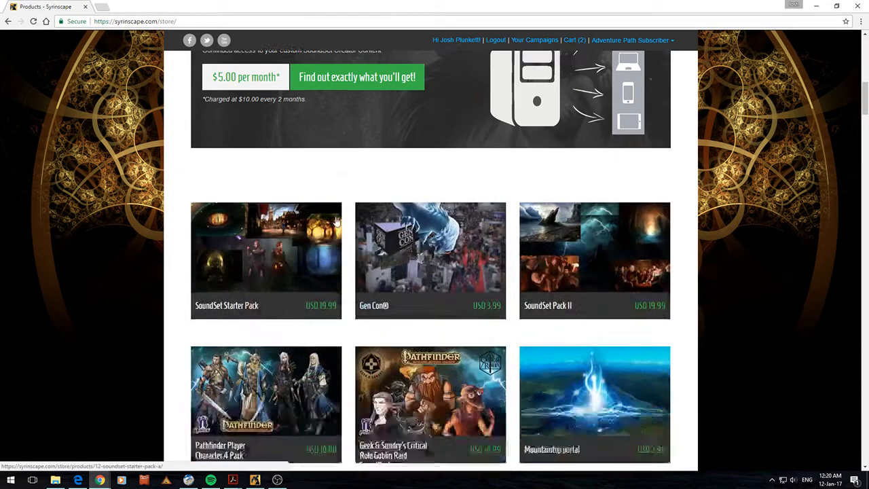
pyautogui.scroll(-3)
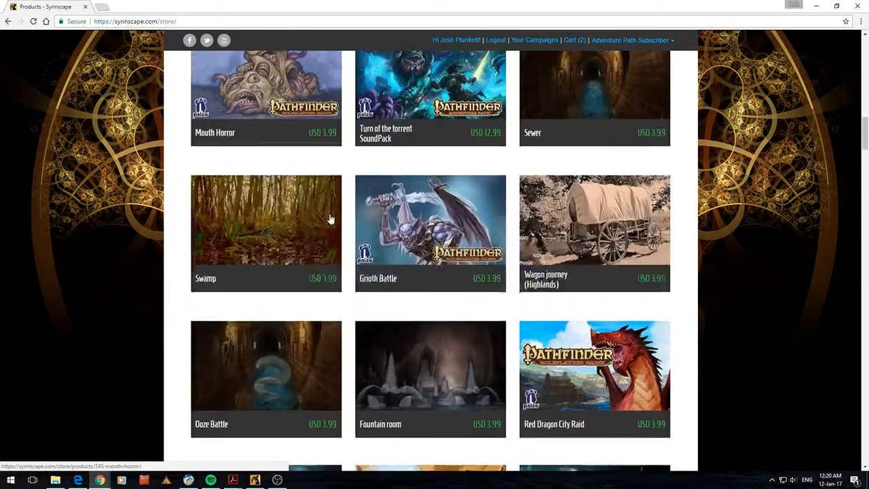
pyautogui.scroll(-3)
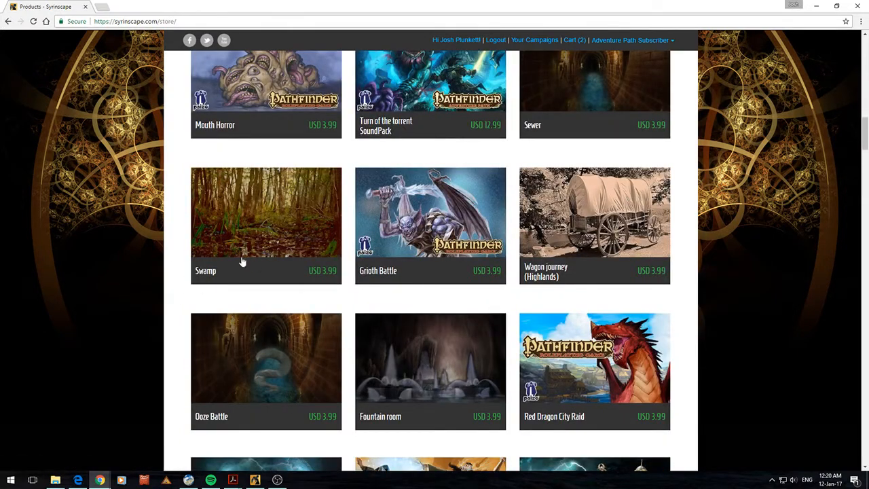
pyautogui.moveTo(242, 216)
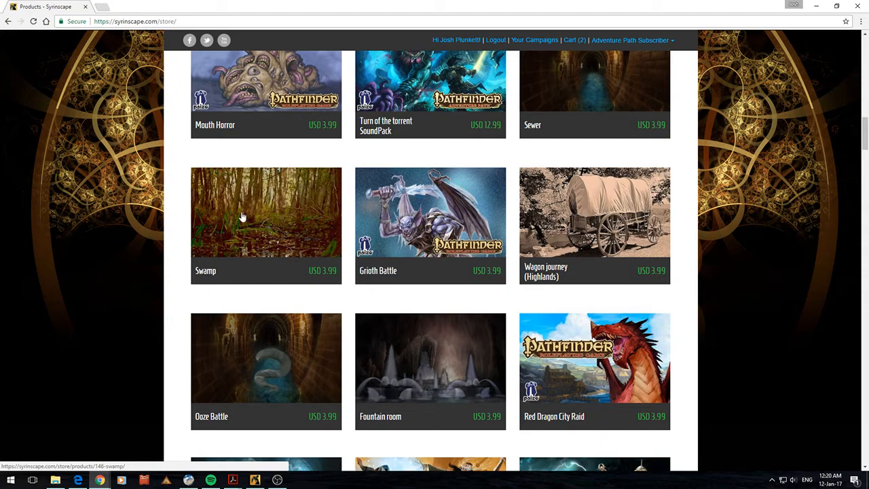
pyautogui.scroll(-3)
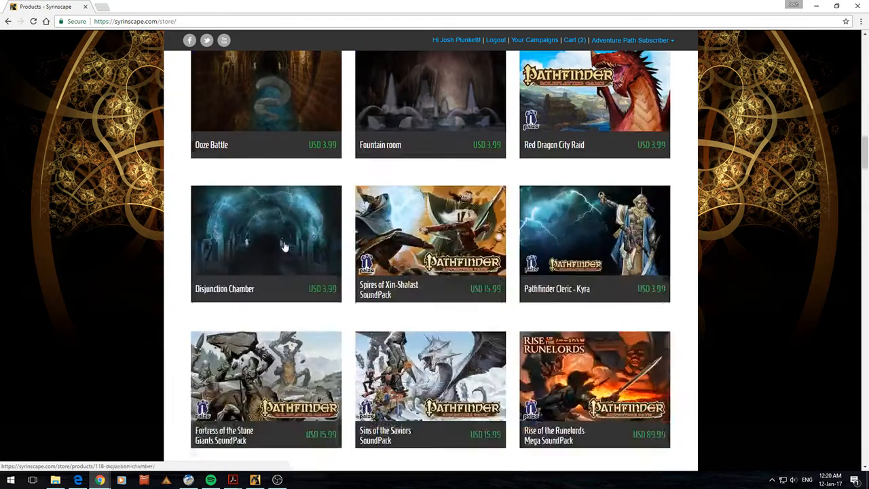
pyautogui.scroll(-3)
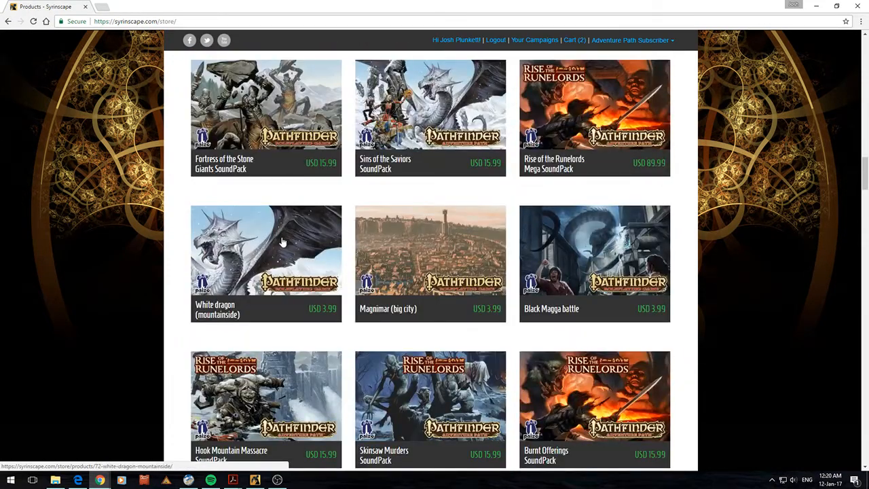
pyautogui.scroll(-3)
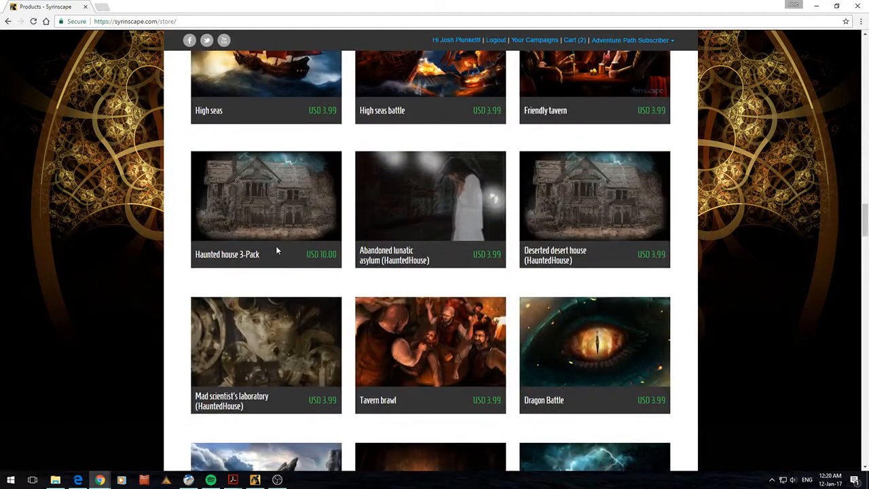
pyautogui.scroll(-3)
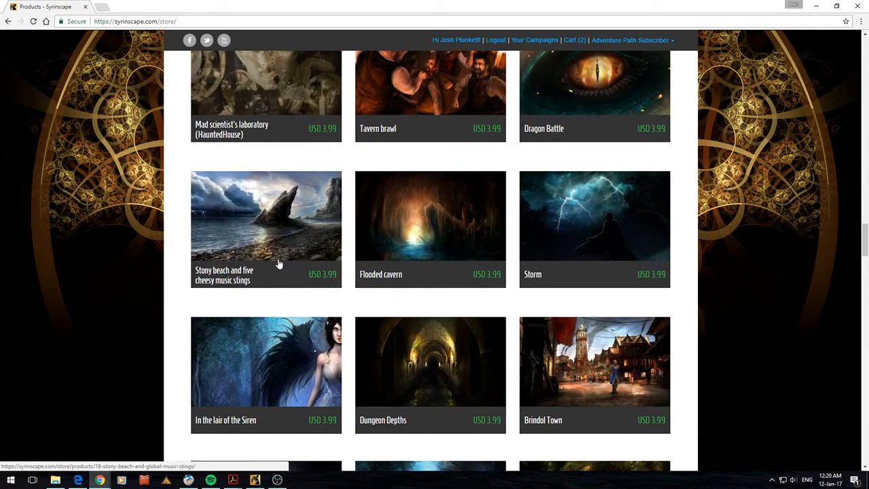
pyautogui.moveTo(495, 275)
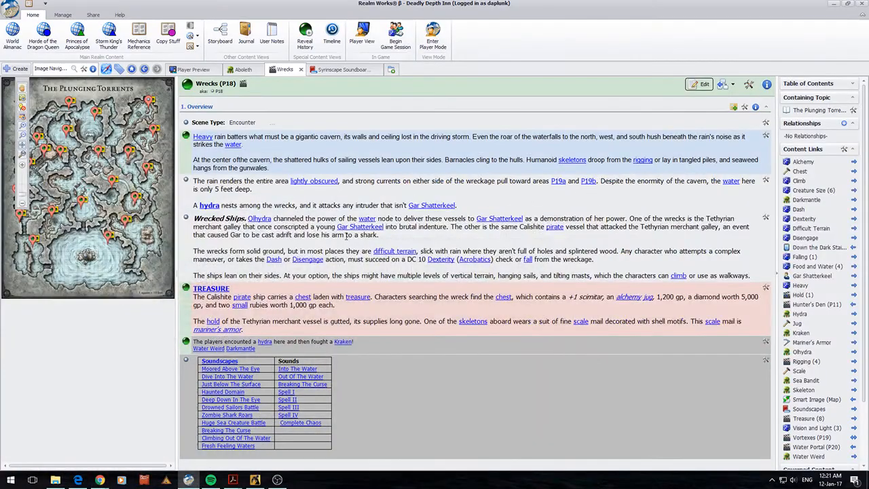
# - Switch to the Syrinscape Soundboard article and click into its Underwater - Dungeon and Storm table cells
pyautogui.click(343, 69)
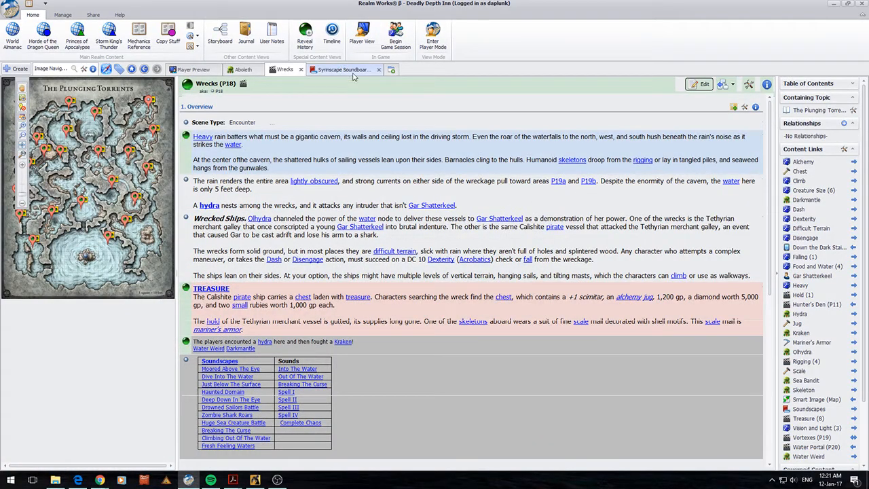
pyautogui.click(343, 68)
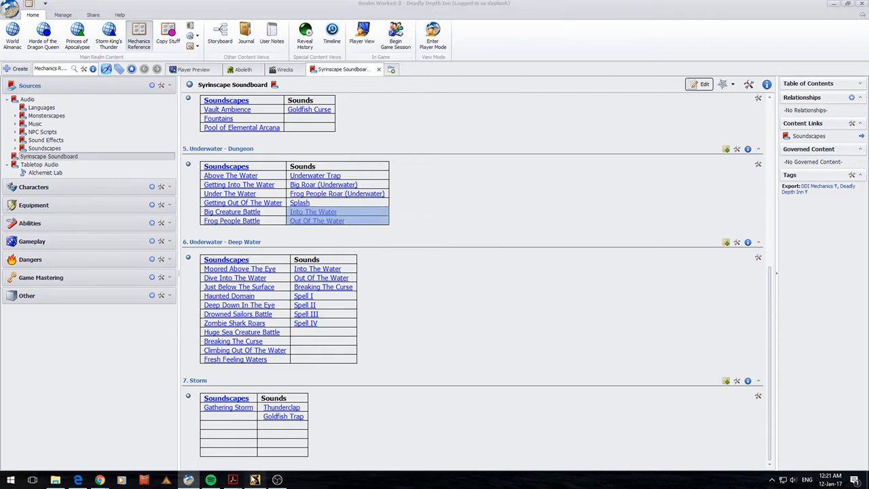
pyautogui.click(255, 480)
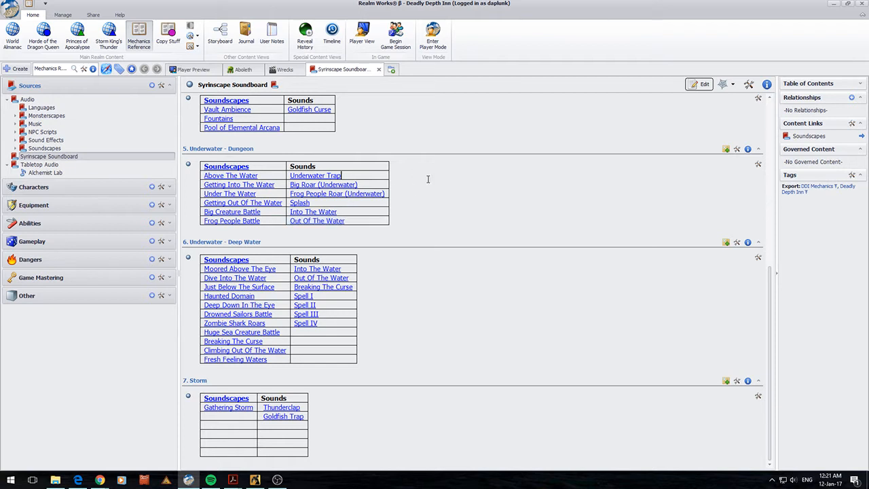
pyautogui.moveTo(332, 222)
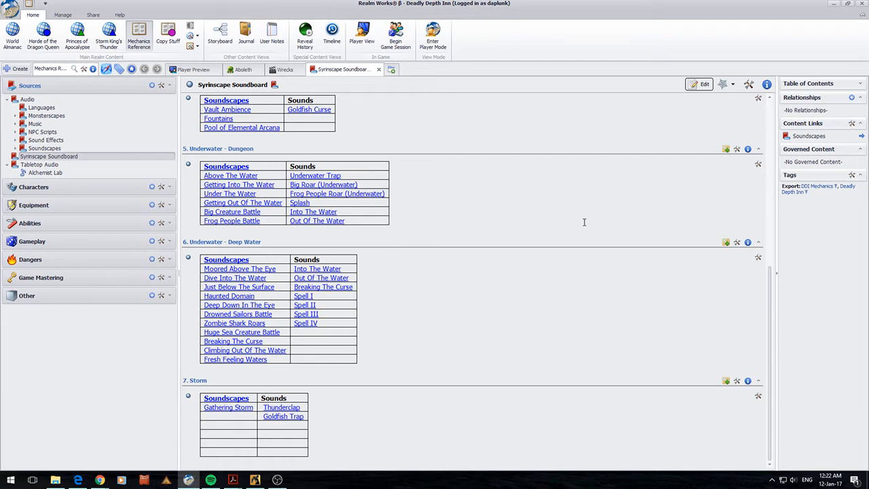
pyautogui.click(342, 175)
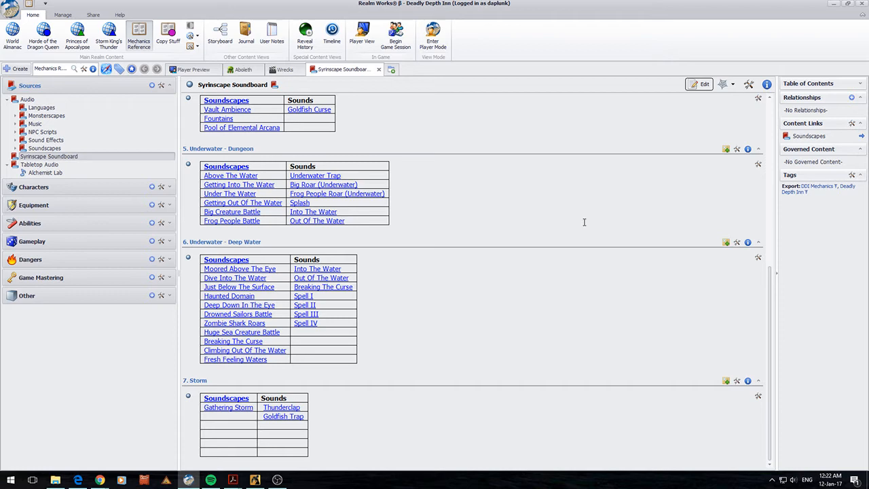
pyautogui.moveTo(475, 280)
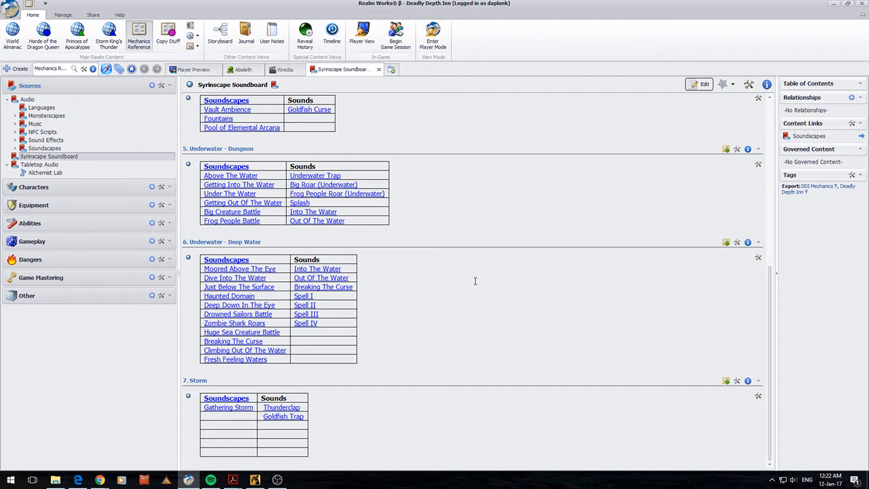
pyautogui.moveTo(360, 385)
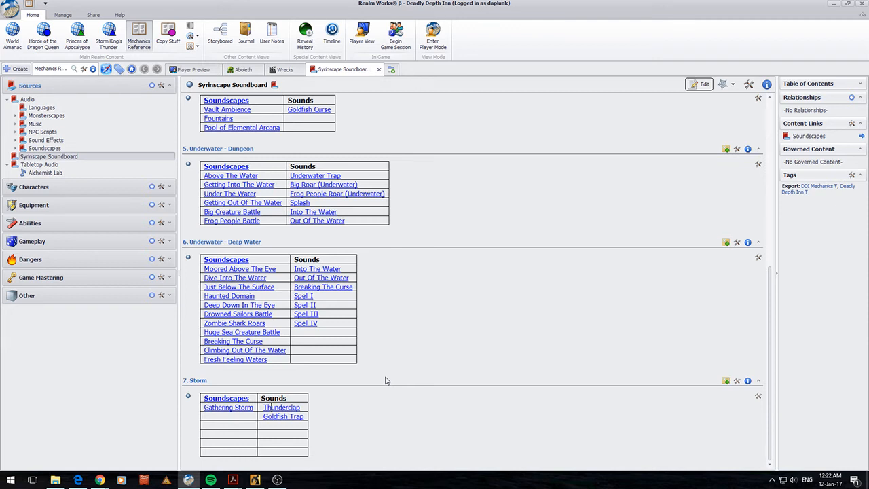
pyautogui.moveTo(475, 331)
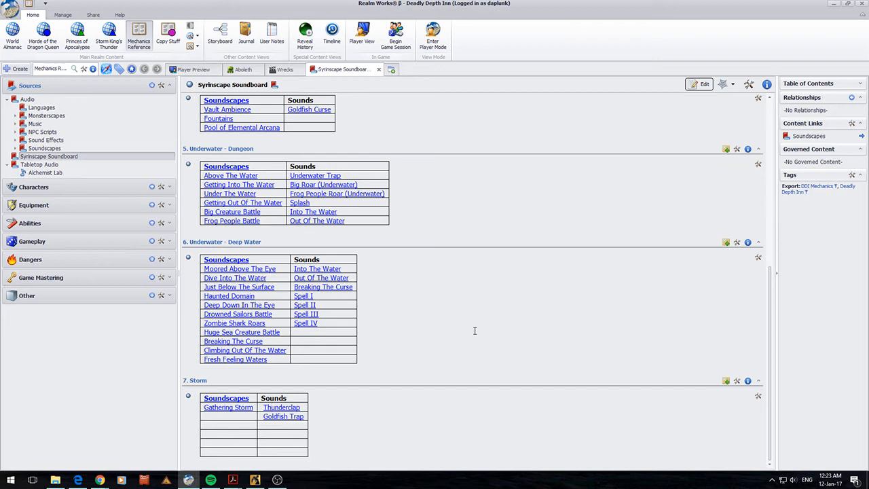
pyautogui.click(271, 406)
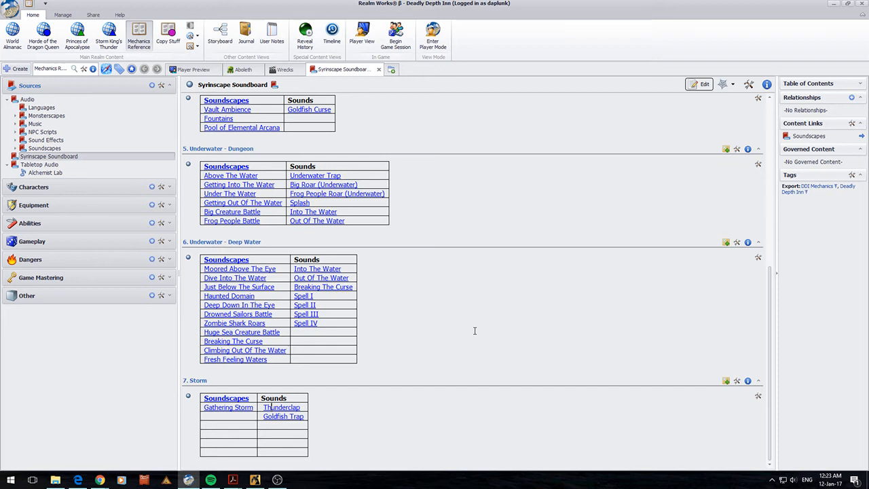